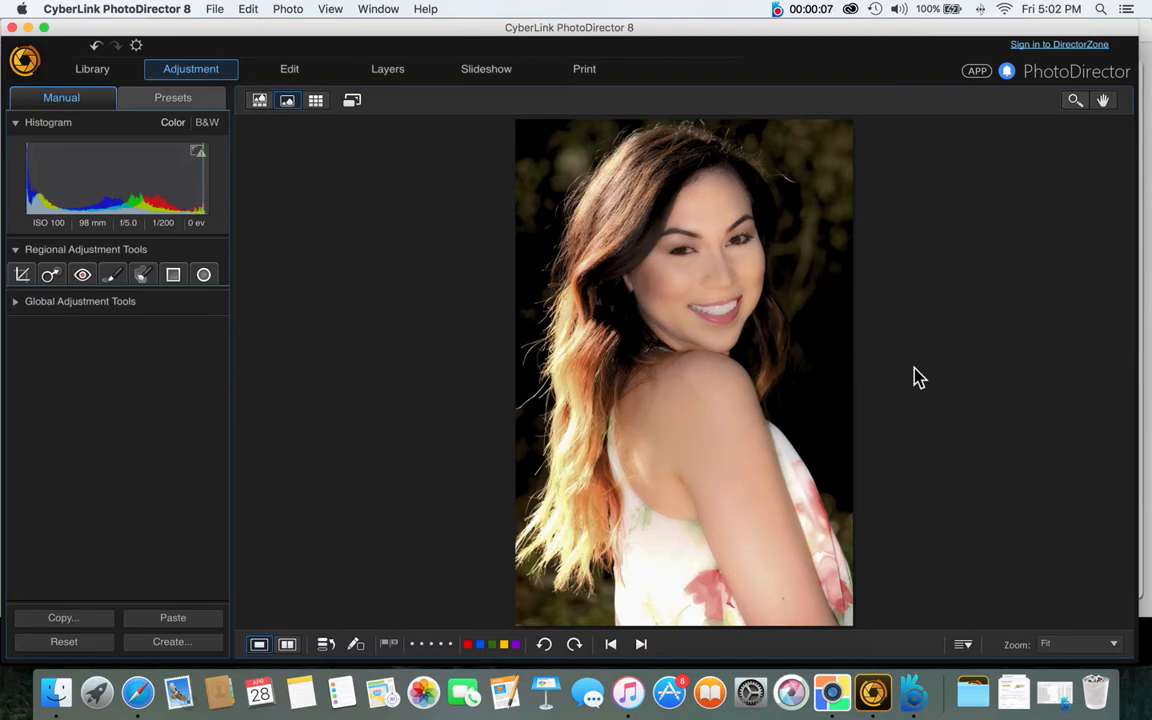
mouse_move(332, 52)
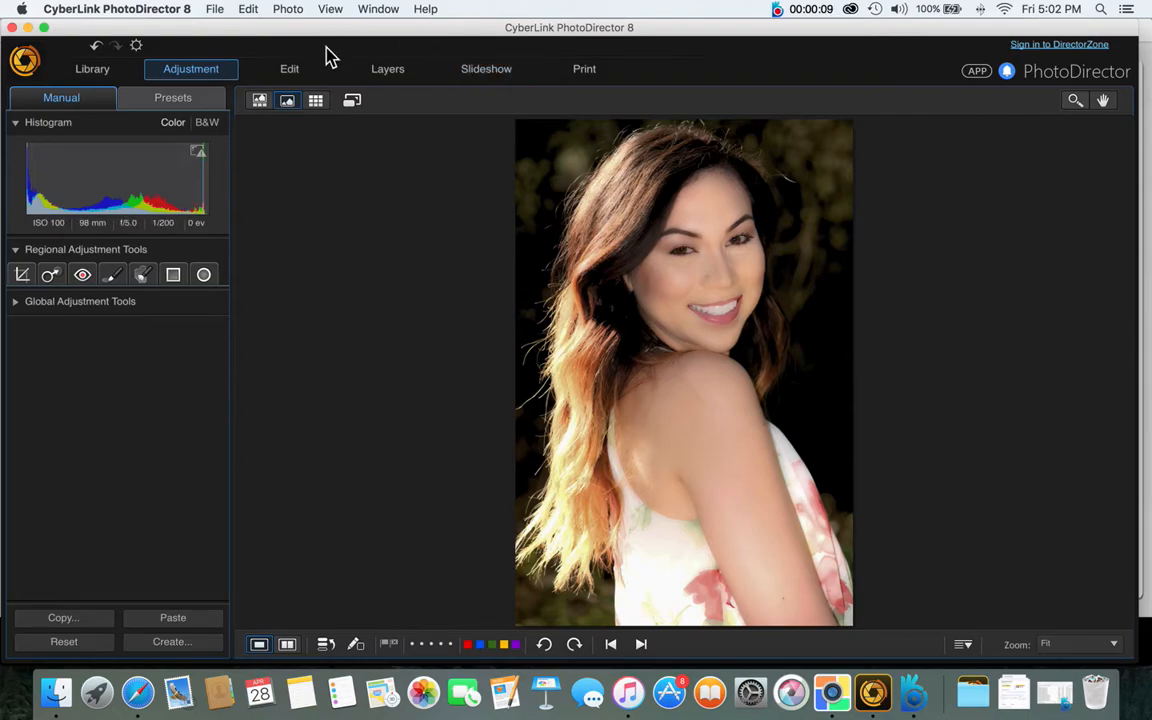
Open the Overlay effect in the Edit module to show the grunge templates
left_click(289, 69)
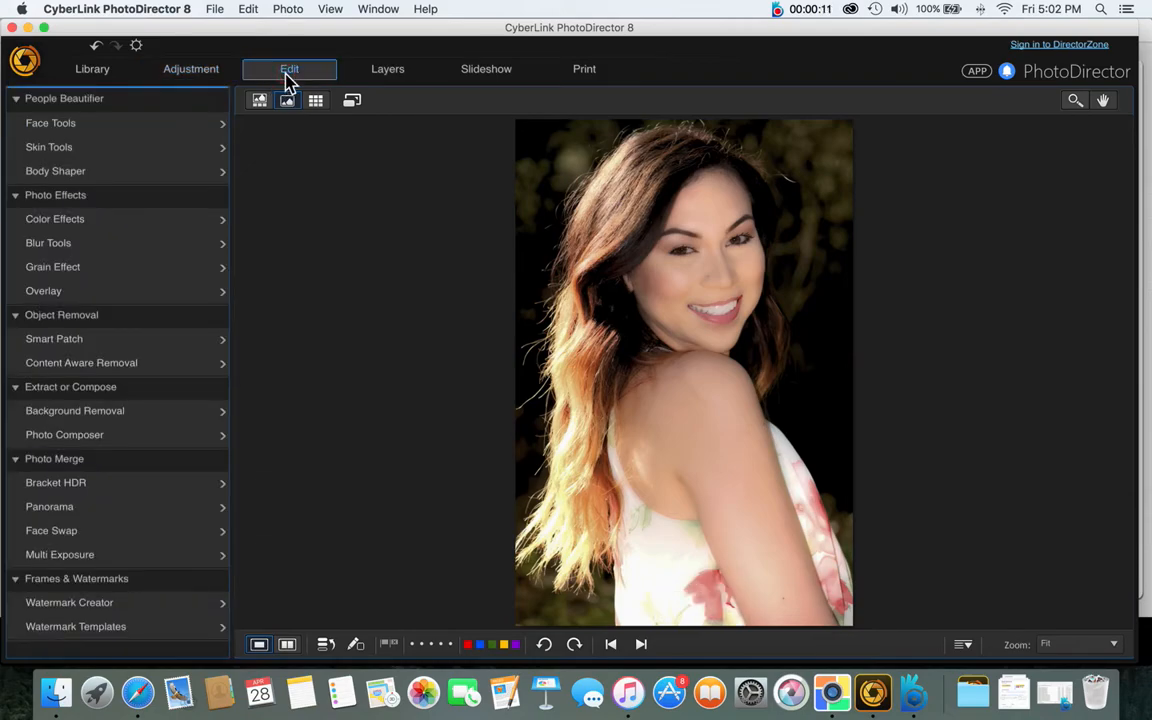
mouse_move(202, 300)
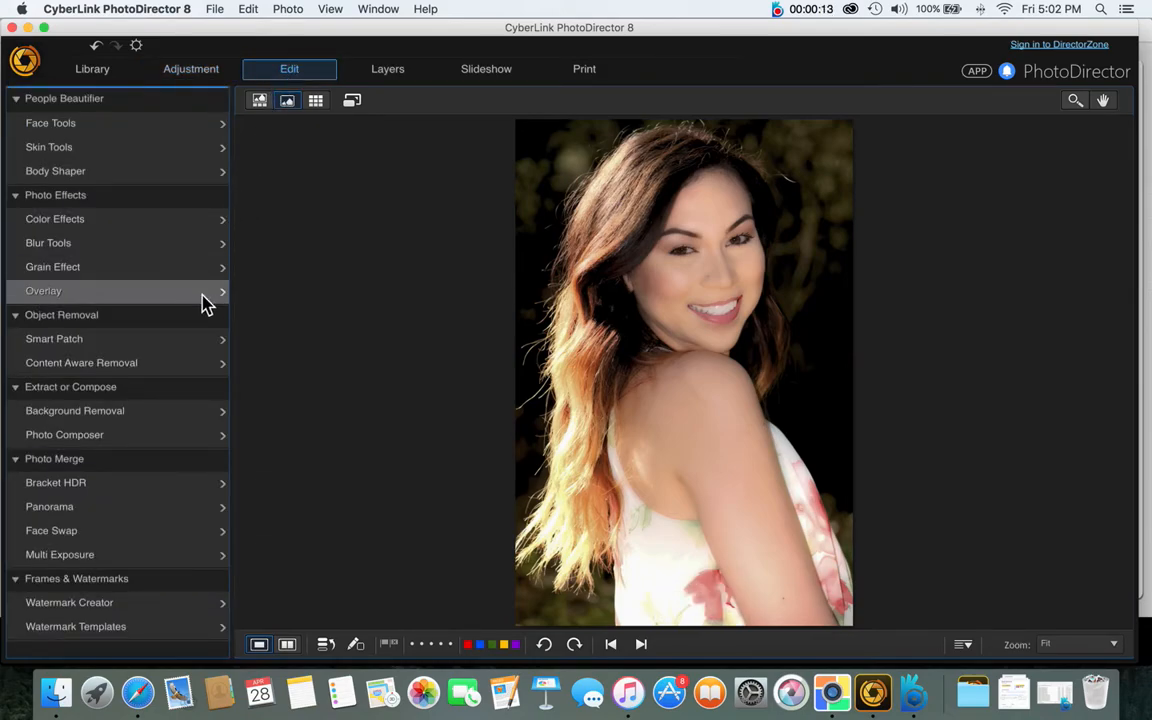
left_click(43, 291)
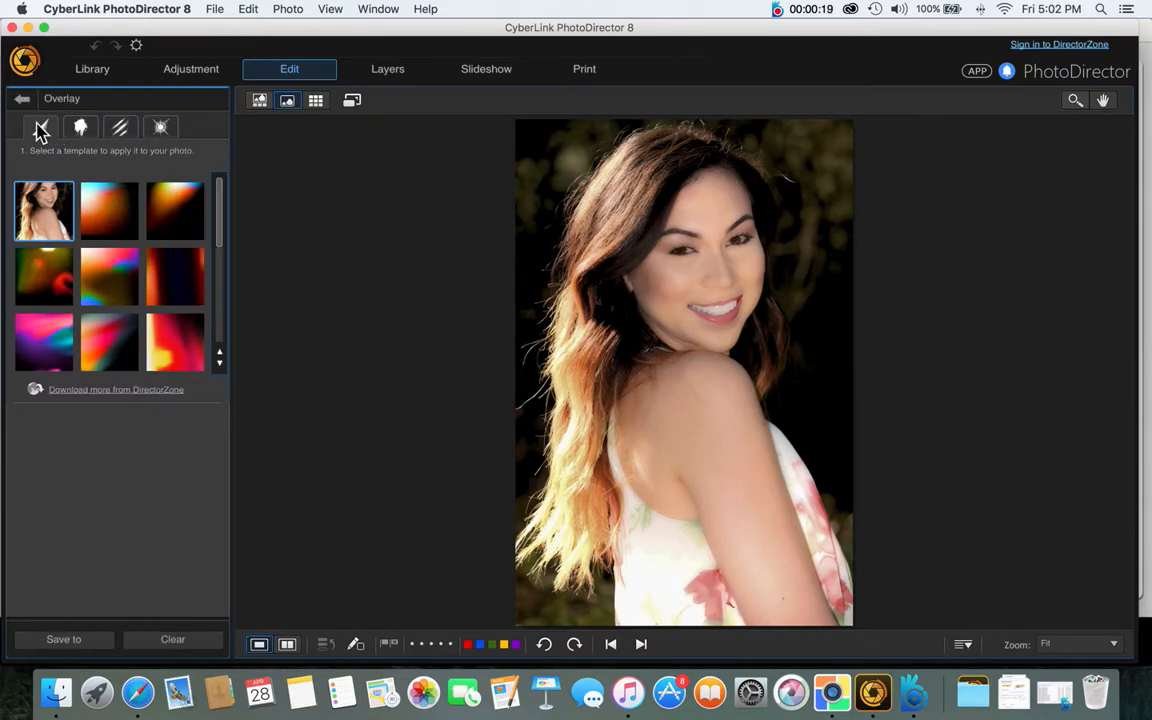
mouse_move(118, 127)
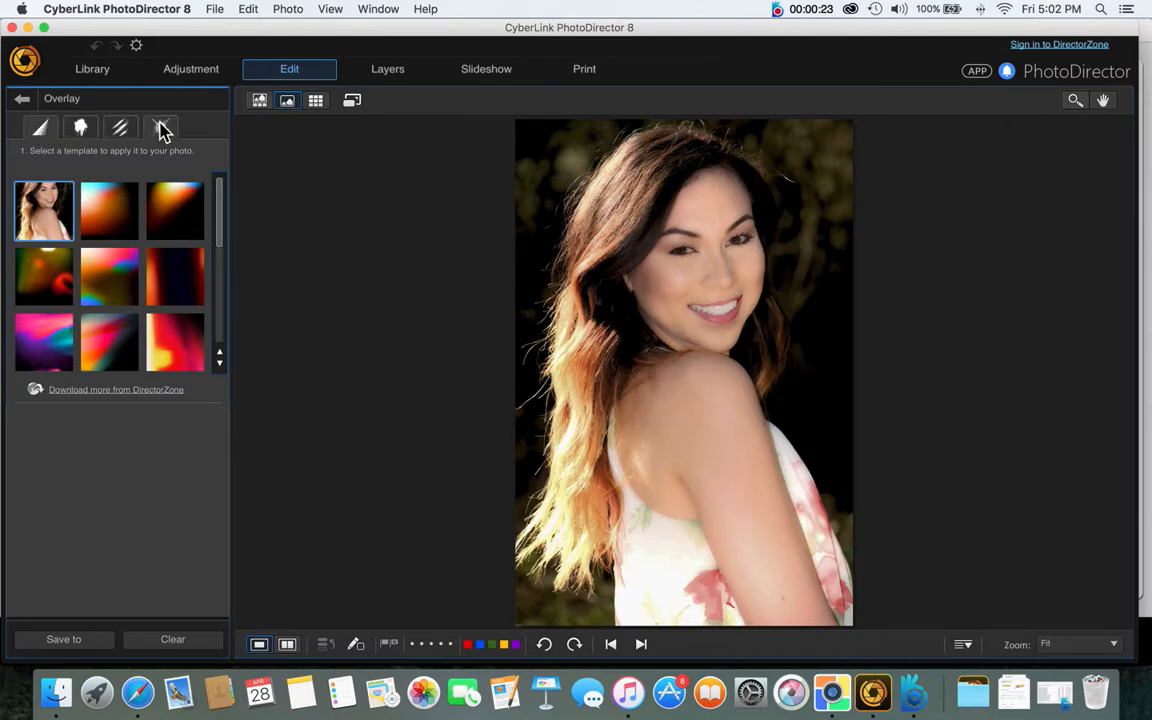
mouse_move(80, 127)
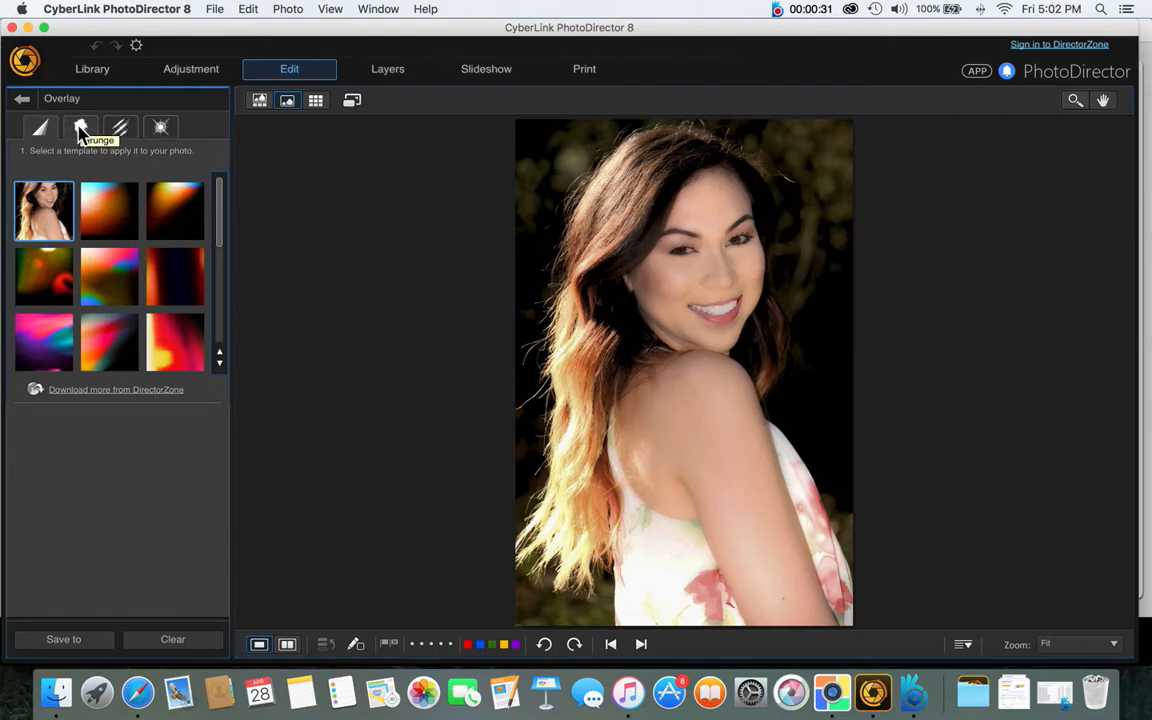
mouse_move(202, 177)
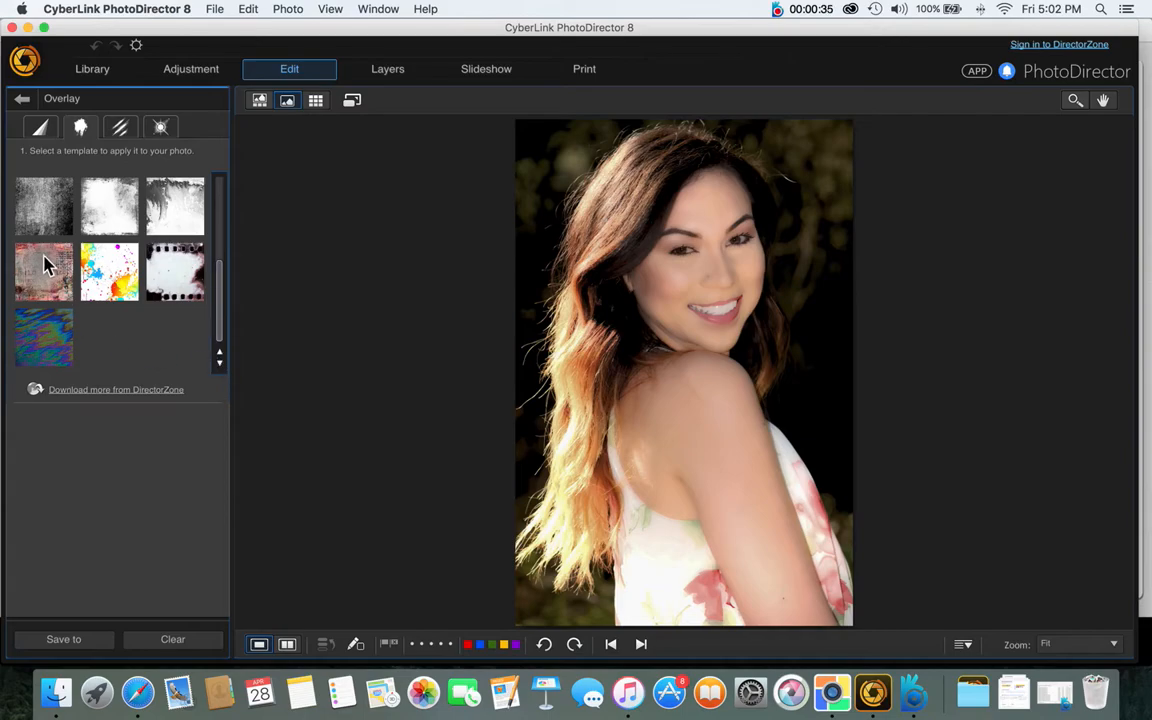
Apply the reddish grunge texture overlay and keep it as a virtual copy
left_click(44, 271)
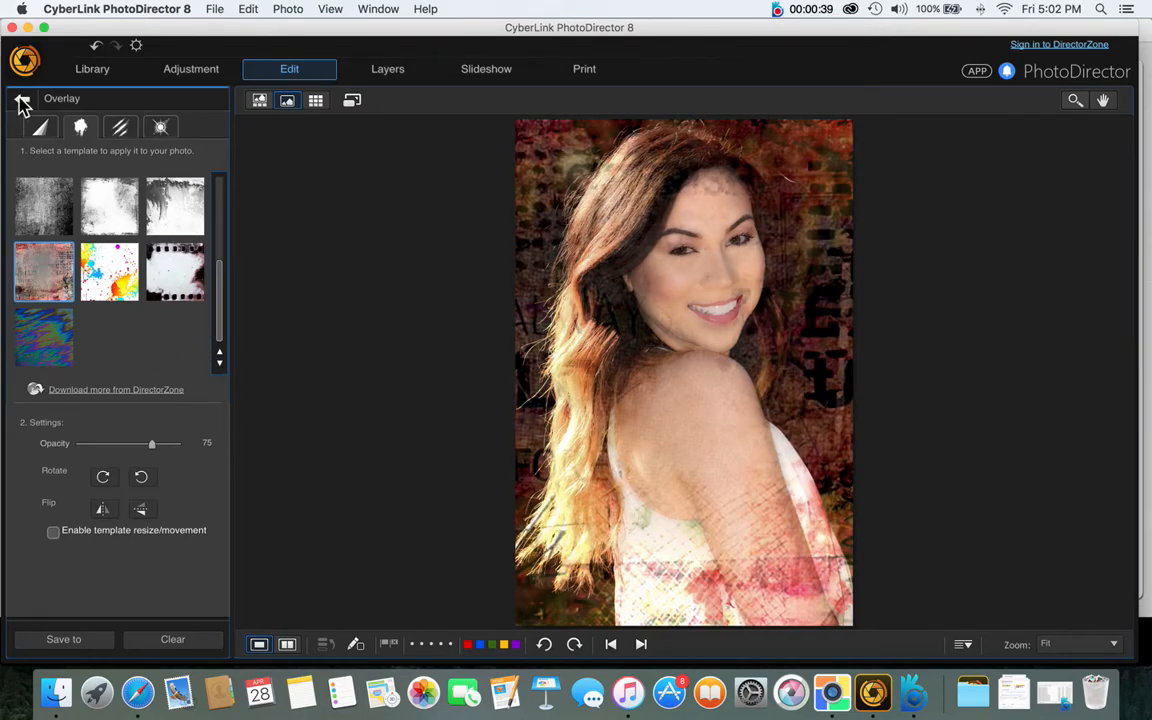
mouse_move(22, 104)
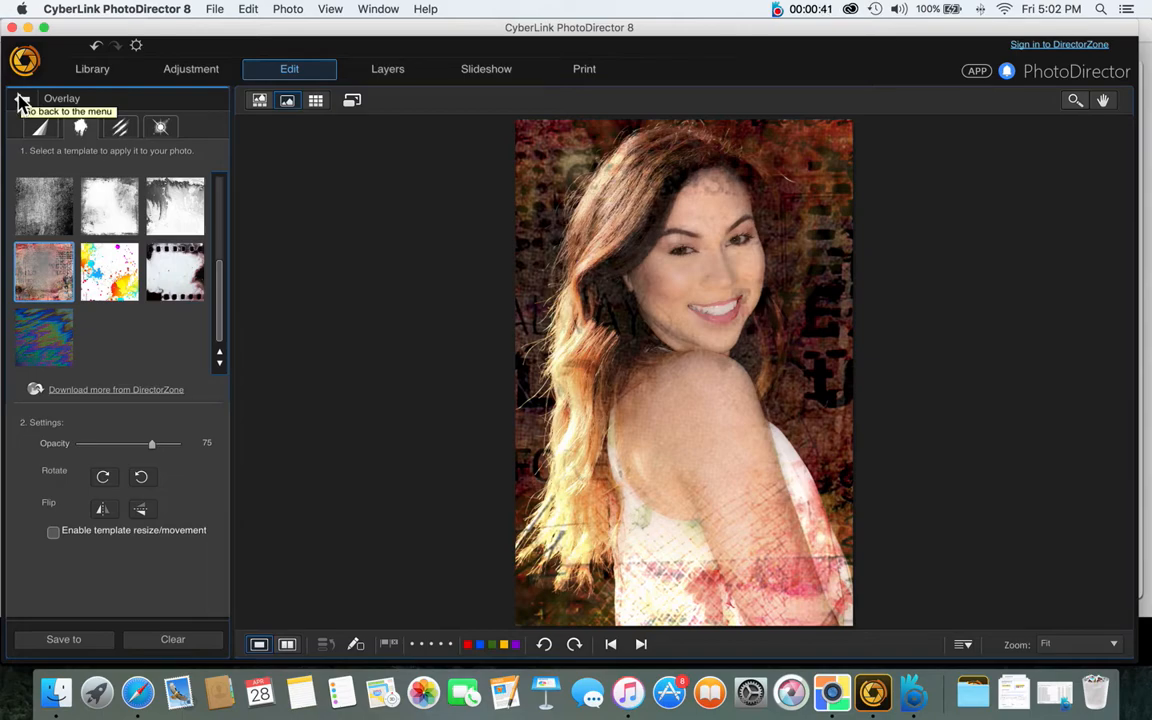
left_click(20, 100)
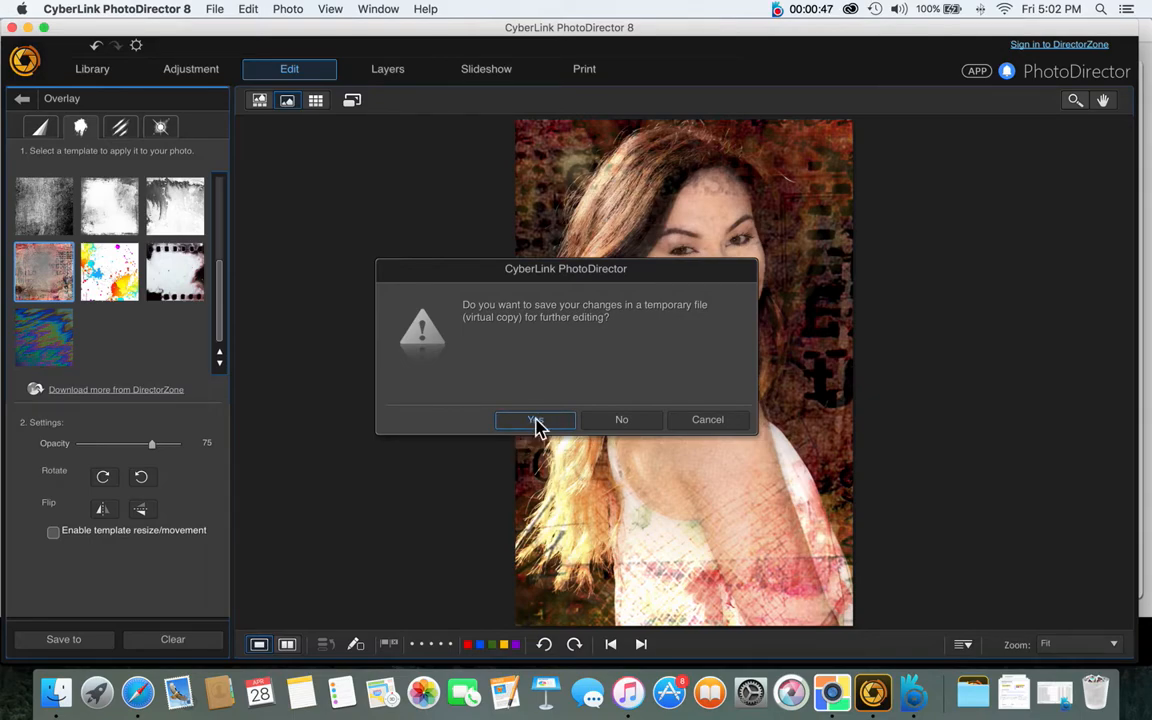
left_click(535, 420)
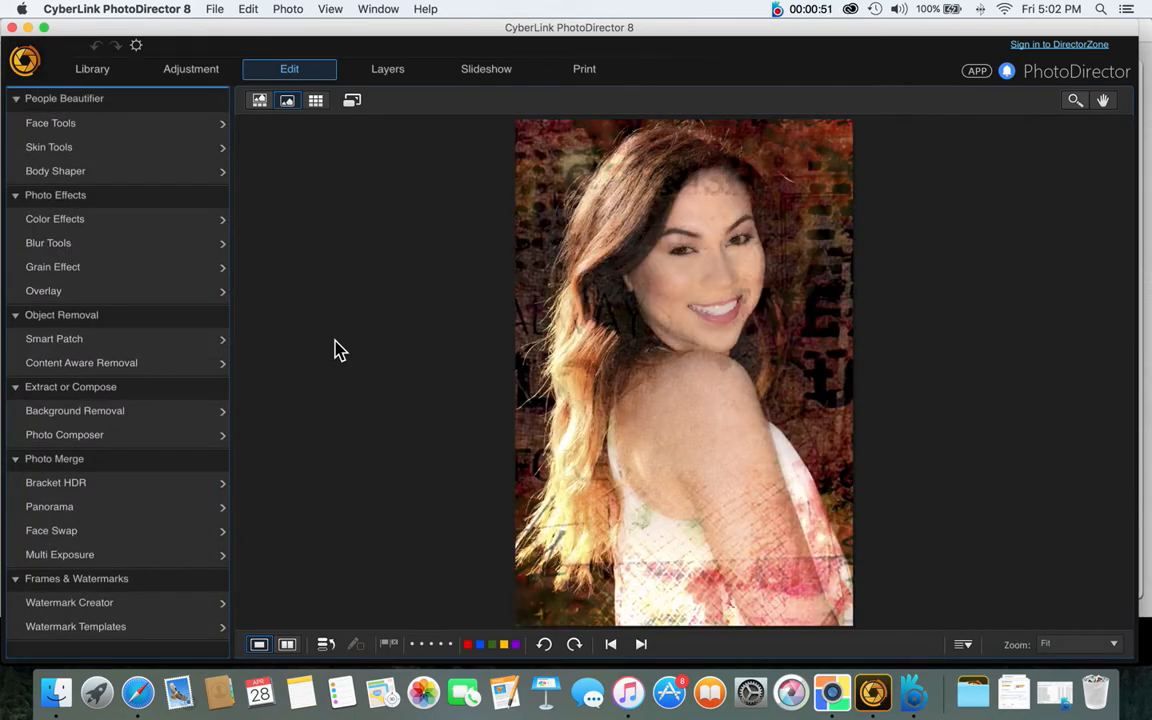
mouse_move(350, 308)
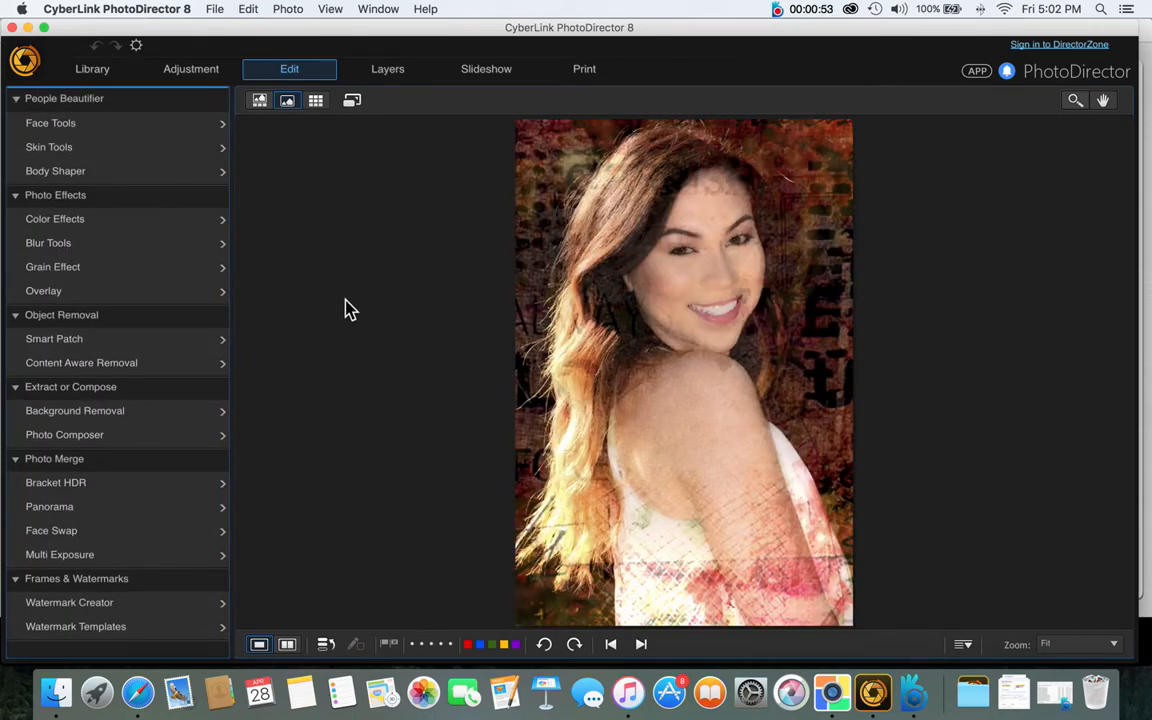
Show the Layers view and select the grunge texture layer above Background
left_click(387, 68)
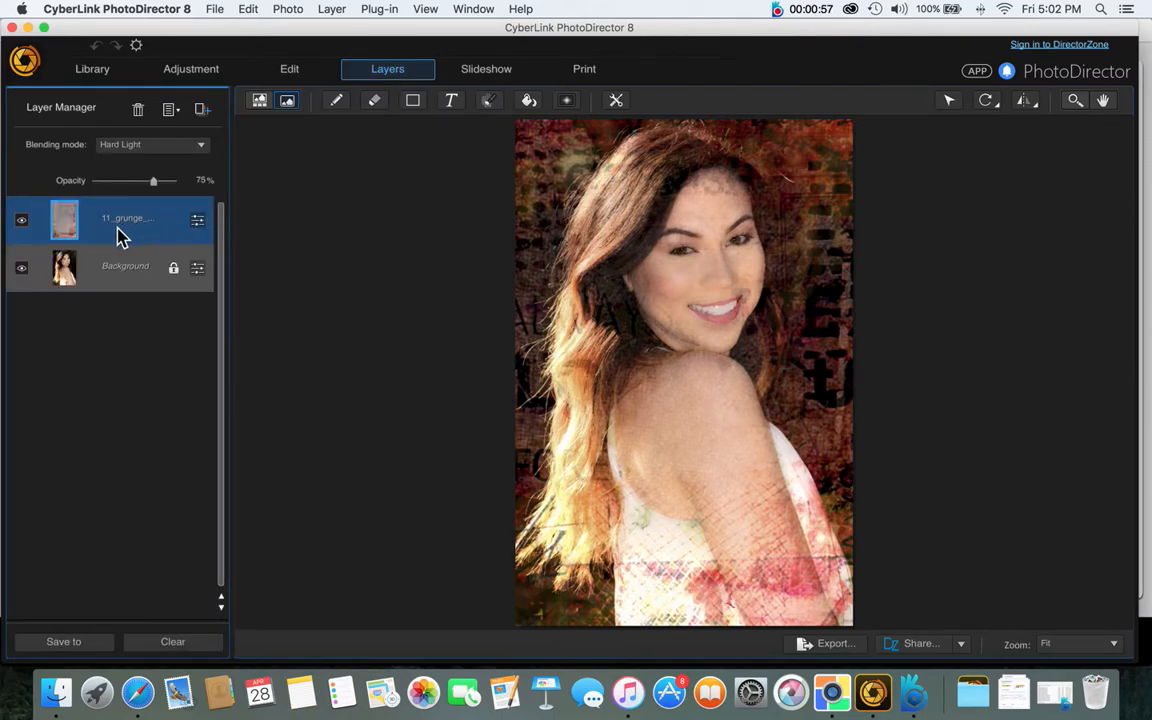
mouse_move(120, 238)
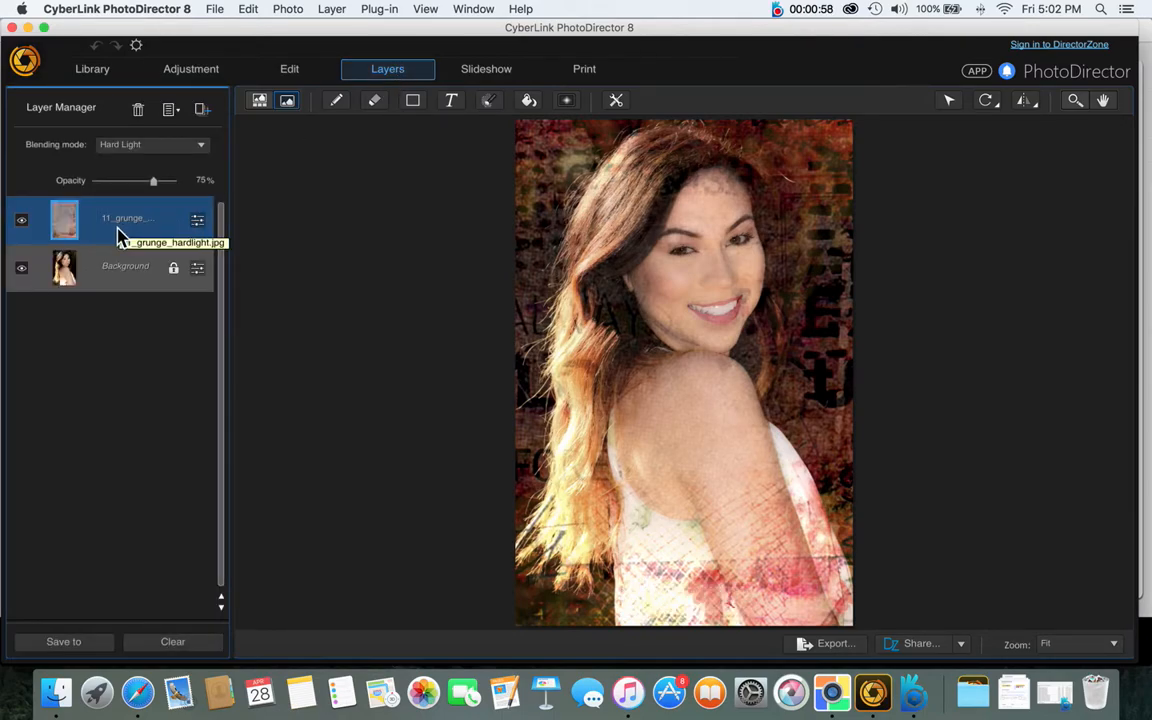
left_click(289, 69)
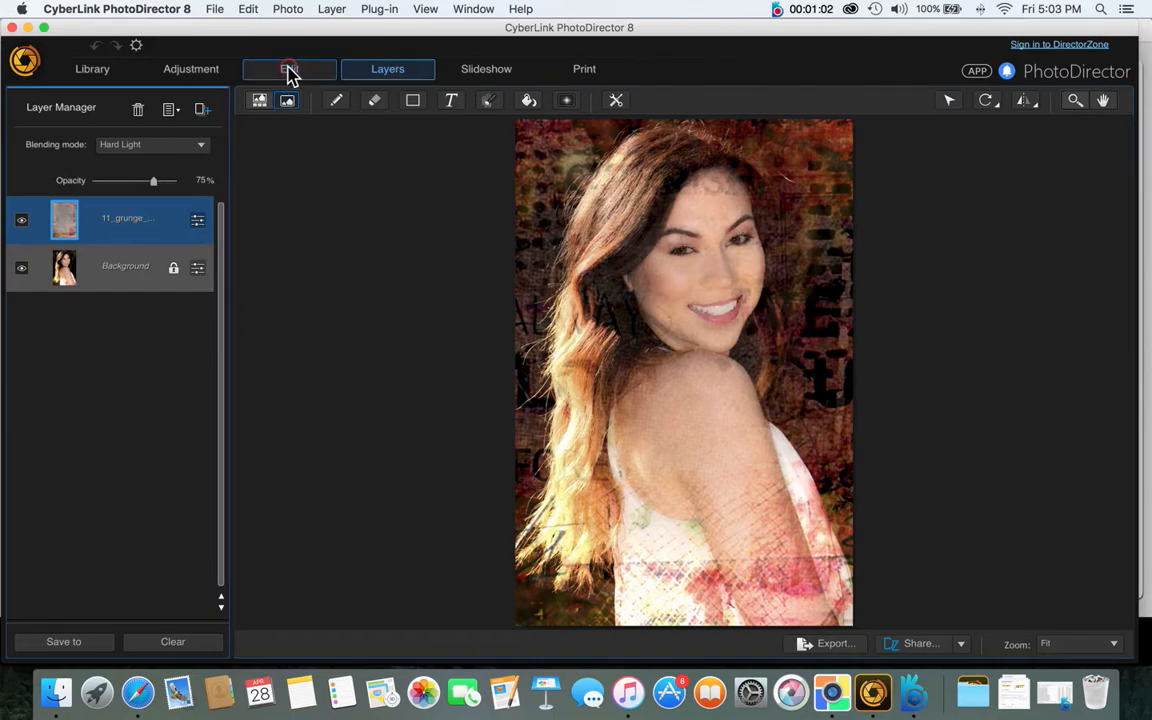
Apply the colourful paint-splatter overlay and confirm merging it into a saved copy
left_click(289, 69)
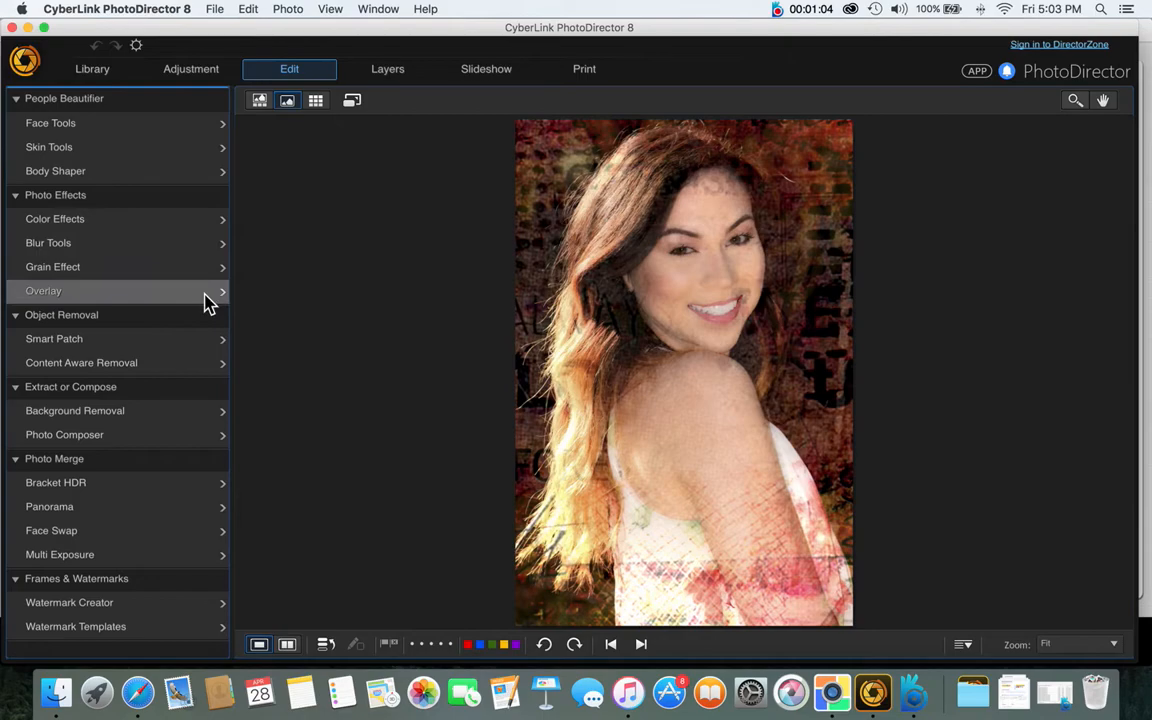
left_click(43, 290)
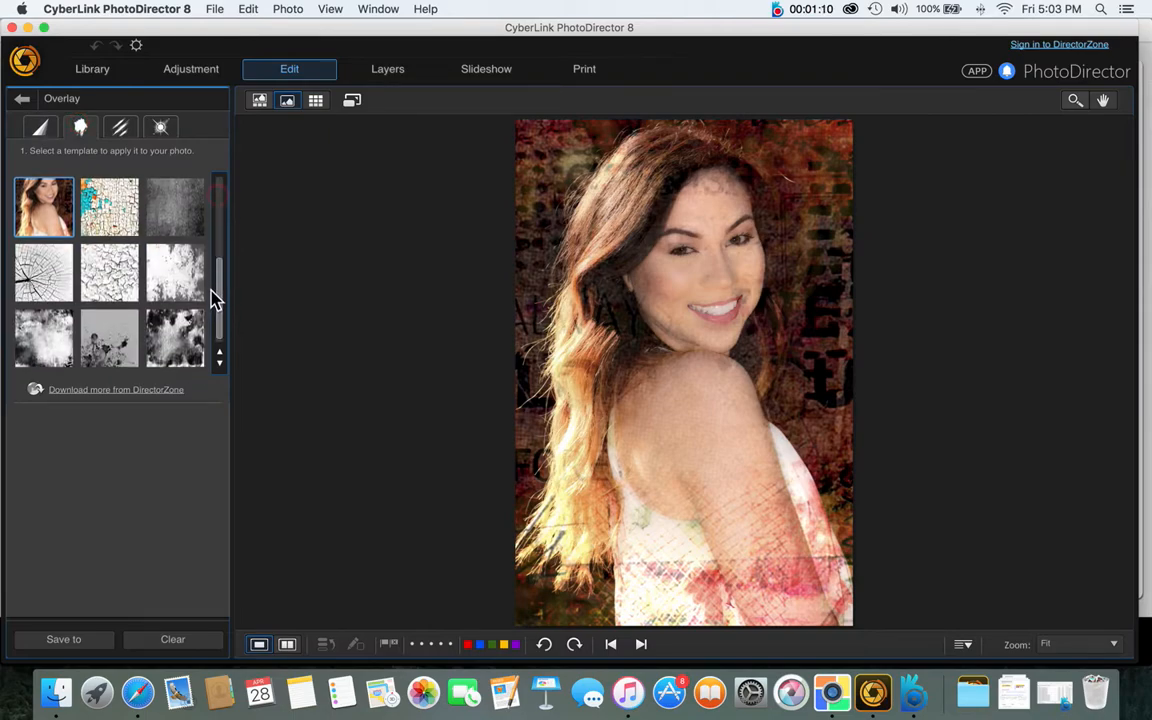
left_click(109, 272)
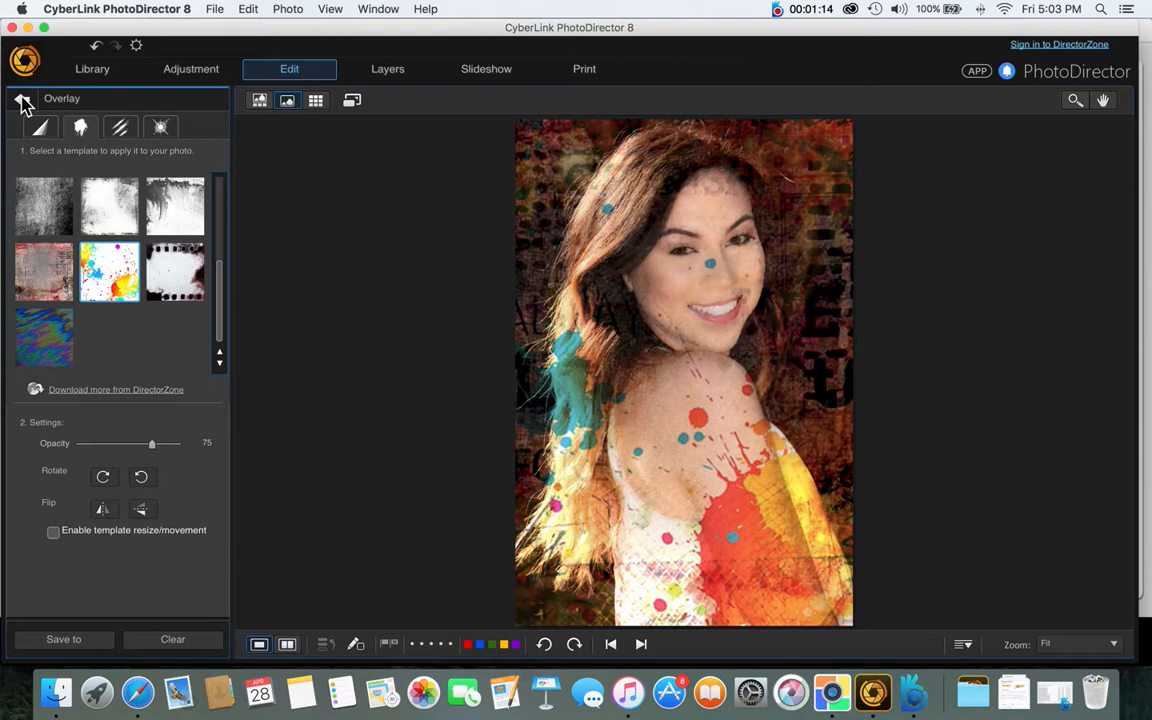
mouse_move(22, 100)
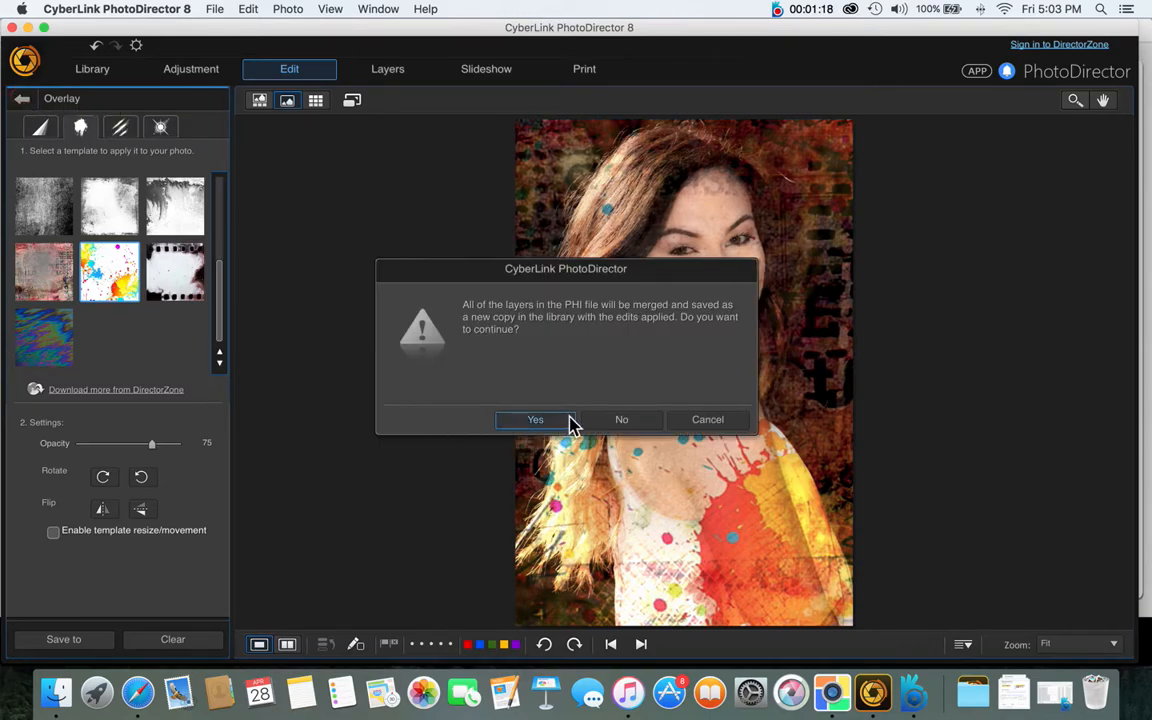
left_click(535, 419)
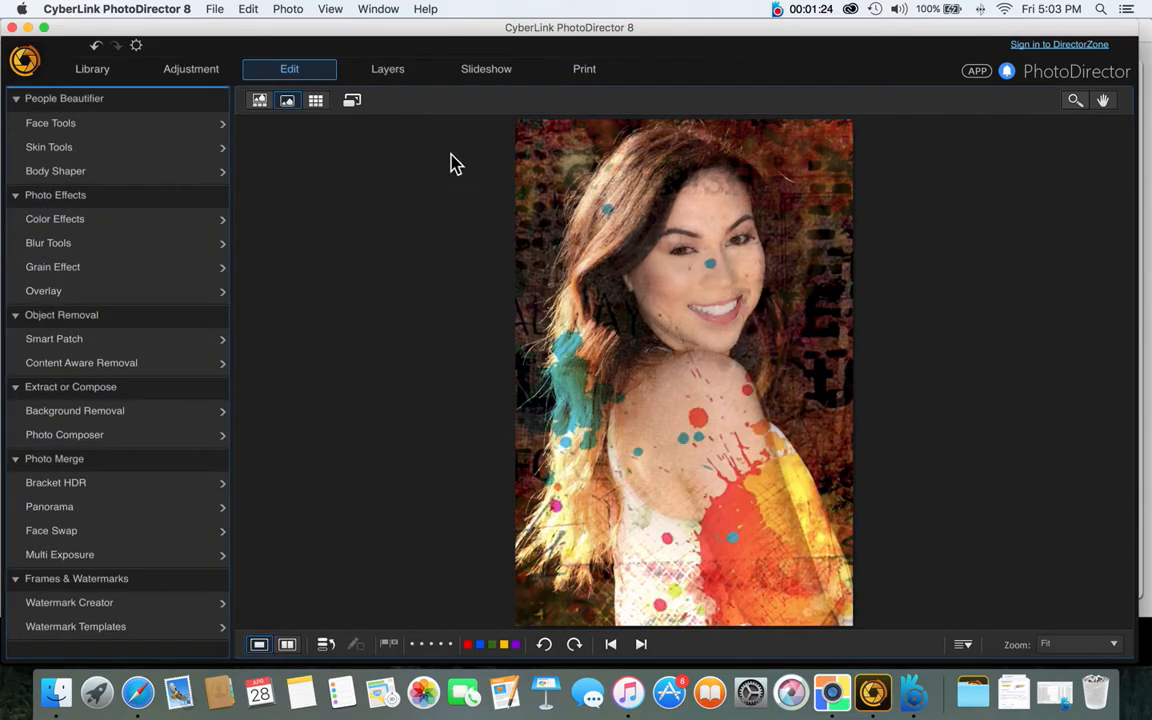
mouse_move(398, 90)
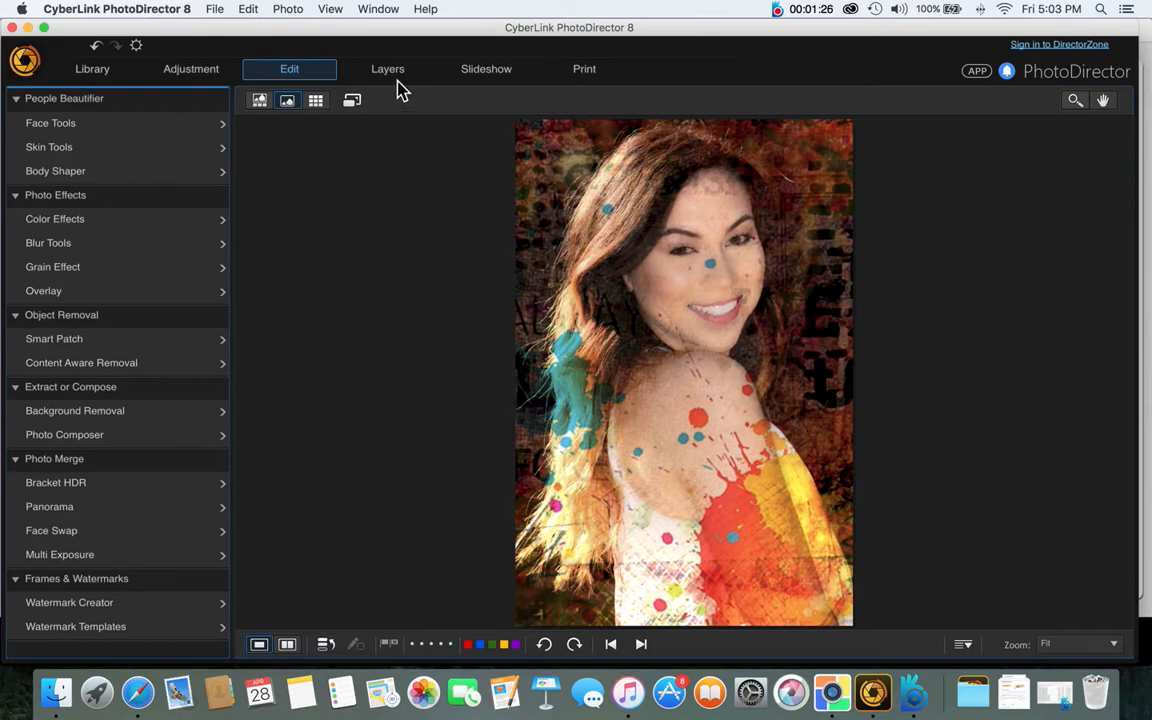
Select both the 12_grunge and 11_grunge layers together, leaving Background unselected
left_click(387, 68)
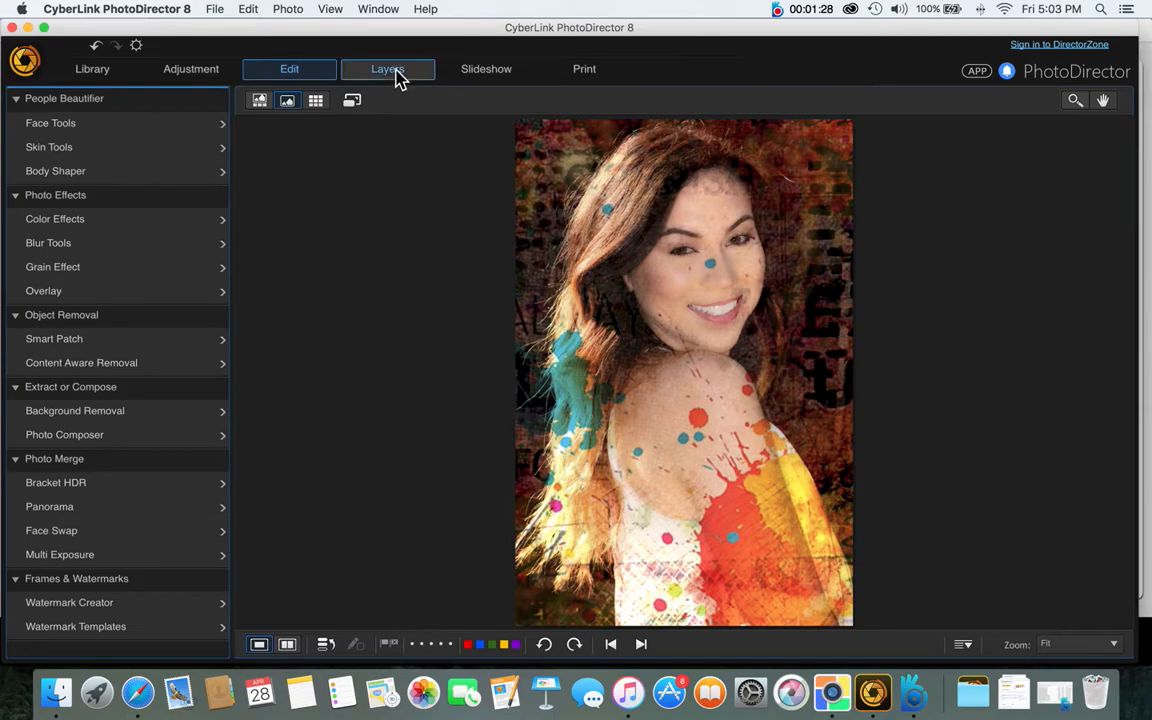
left_click(387, 69)
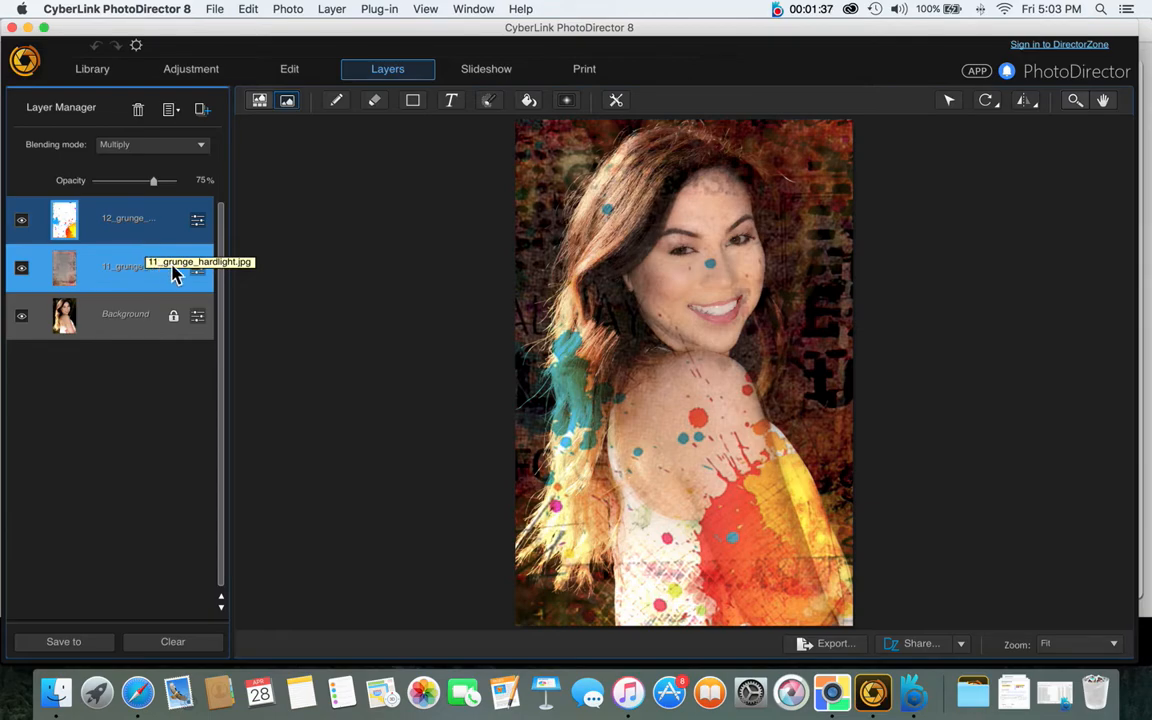
left_click(110, 218)
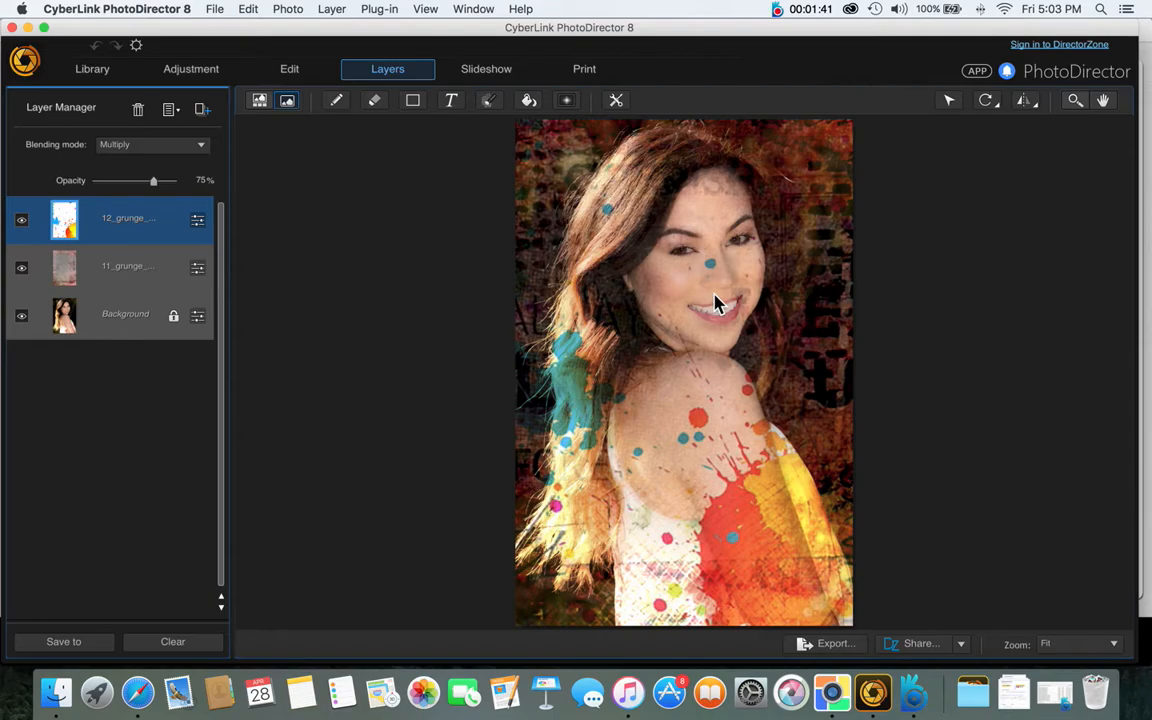
left_click(128, 266)
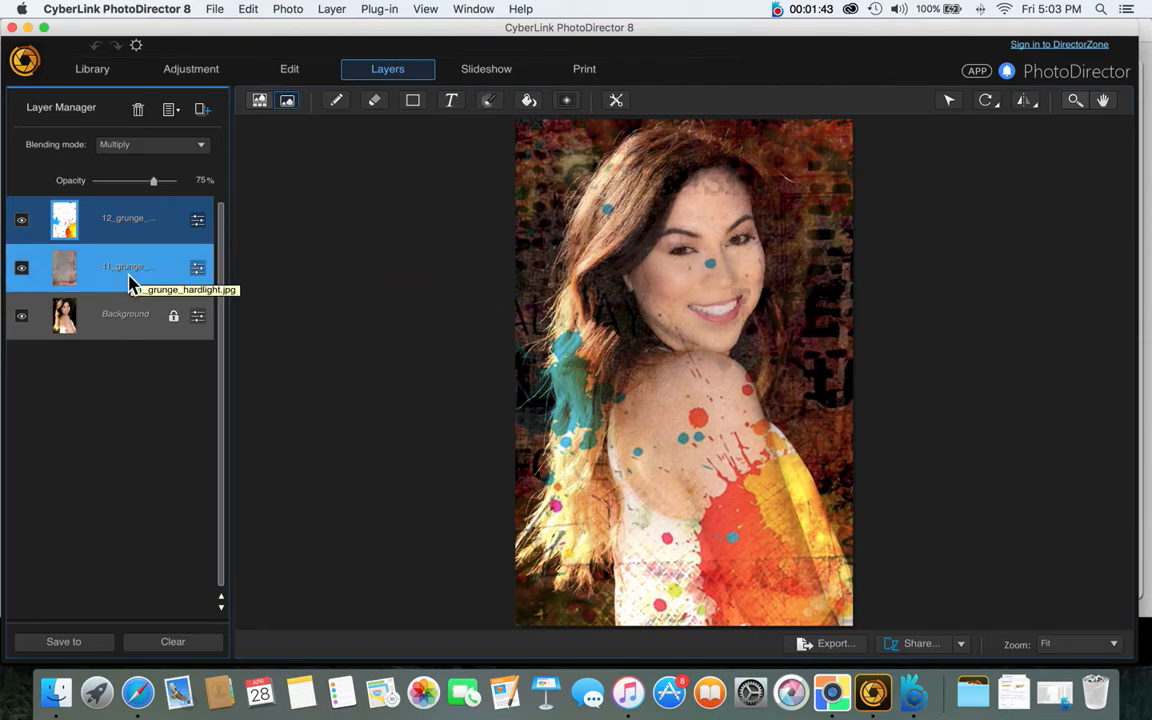
left_click(130, 218)
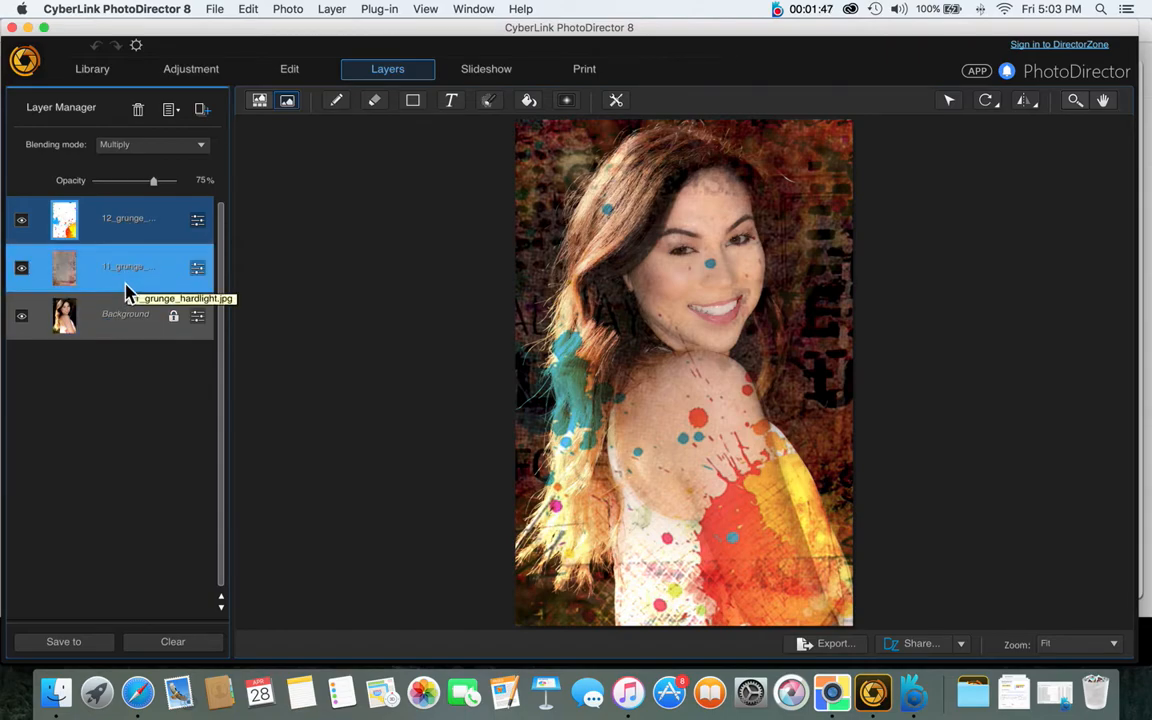
mouse_move(198, 170)
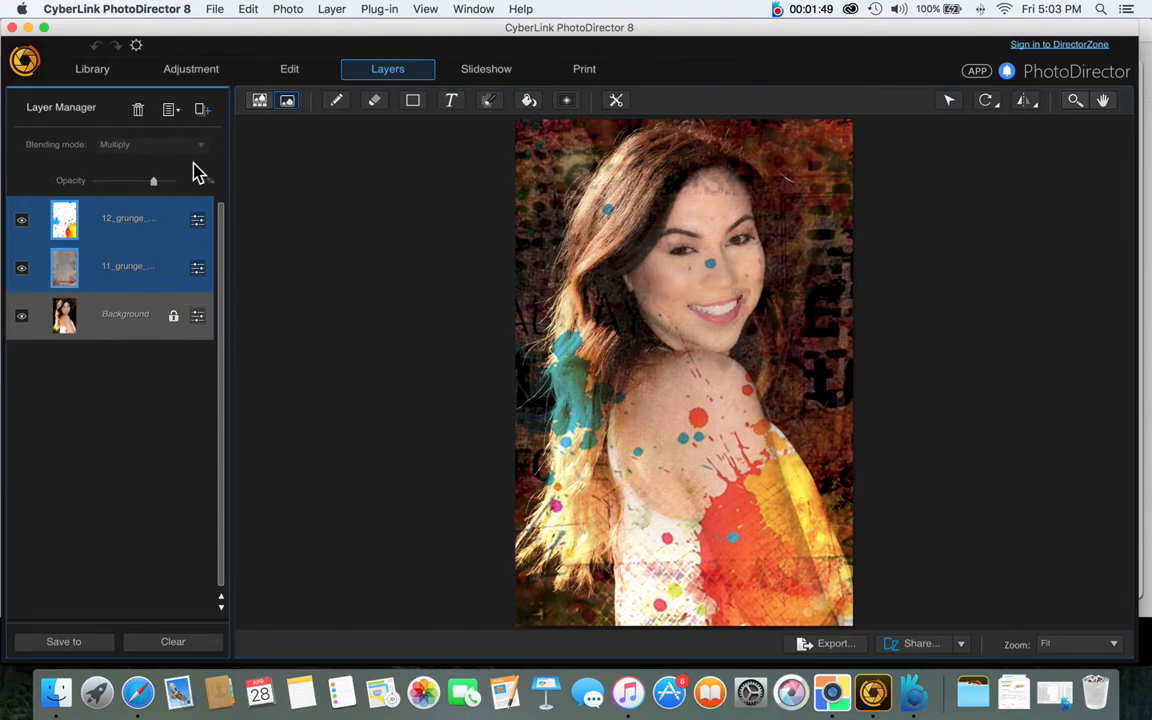
left_click(170, 109)
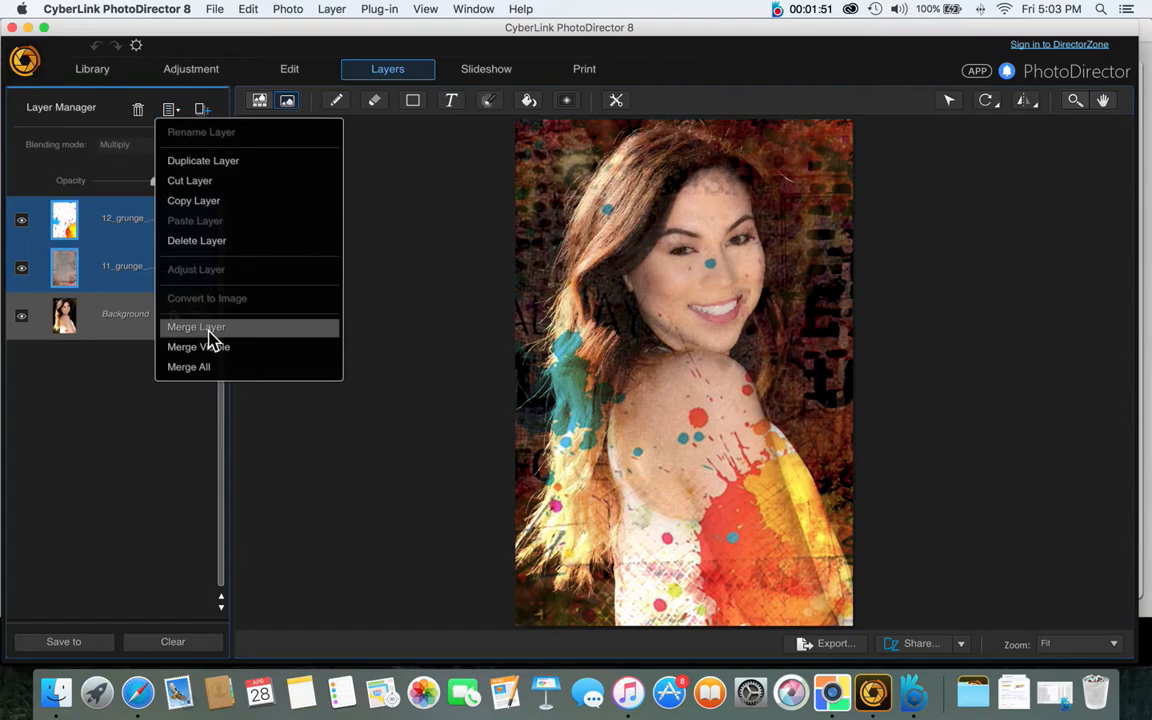
mouse_move(108, 266)
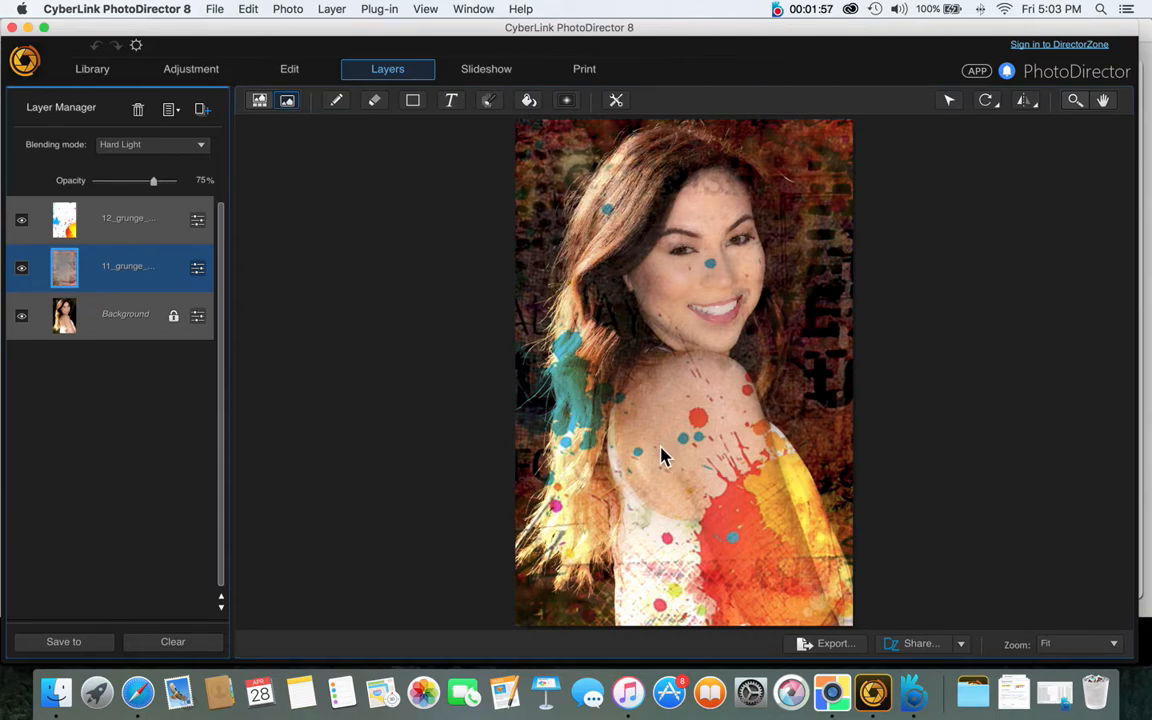
mouse_move(247, 277)
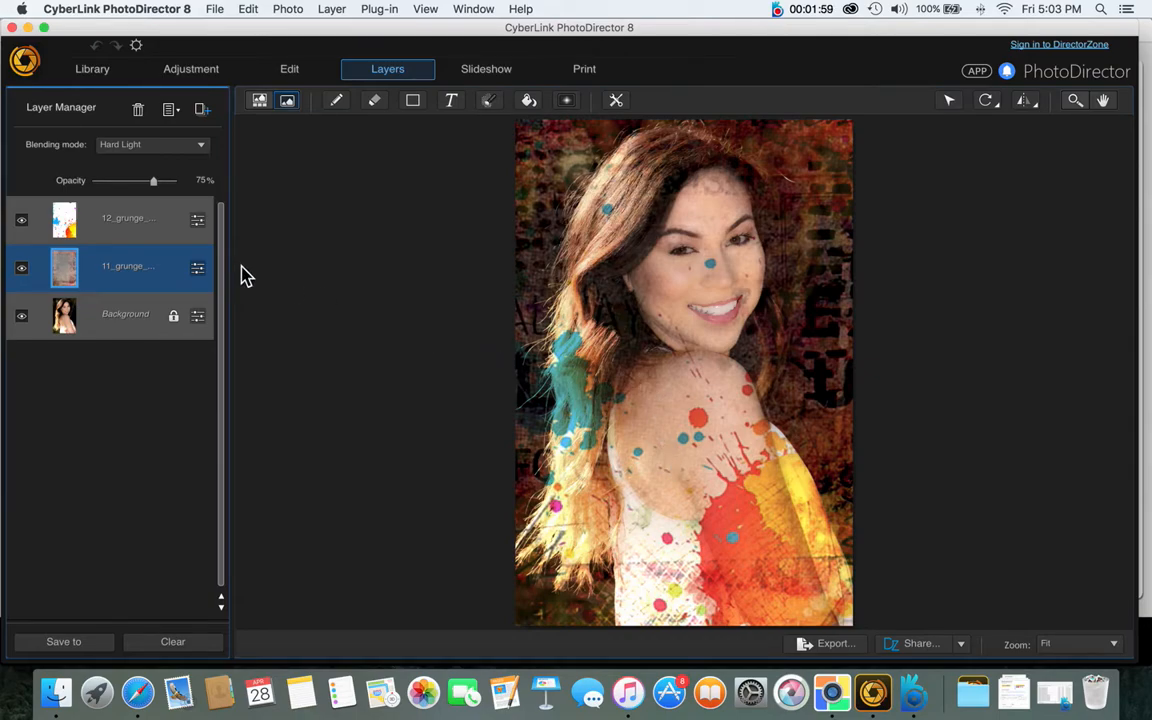
mouse_move(118, 270)
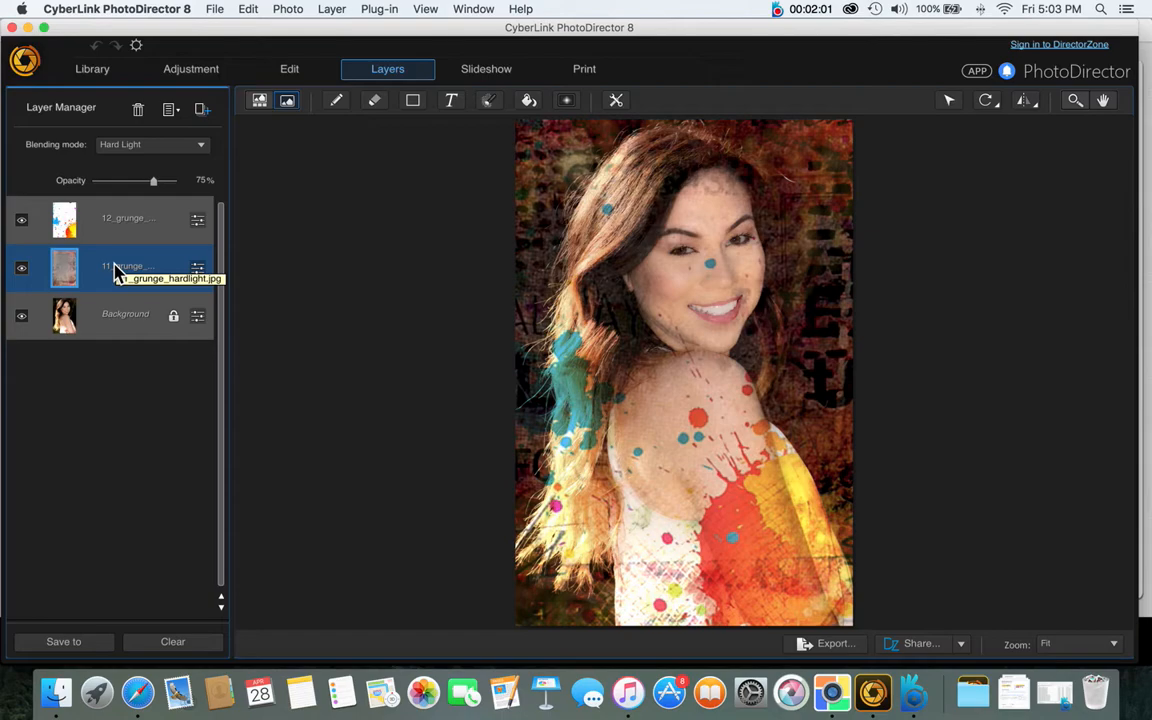
left_click(120, 218)
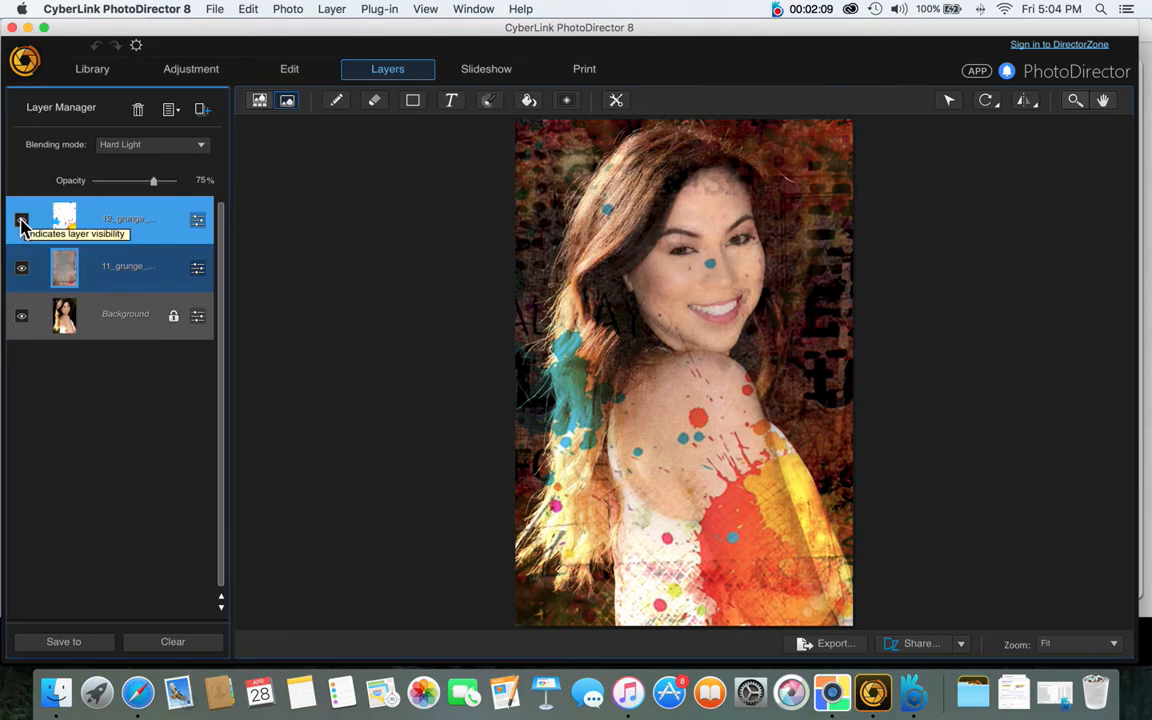
left_click(20, 219)
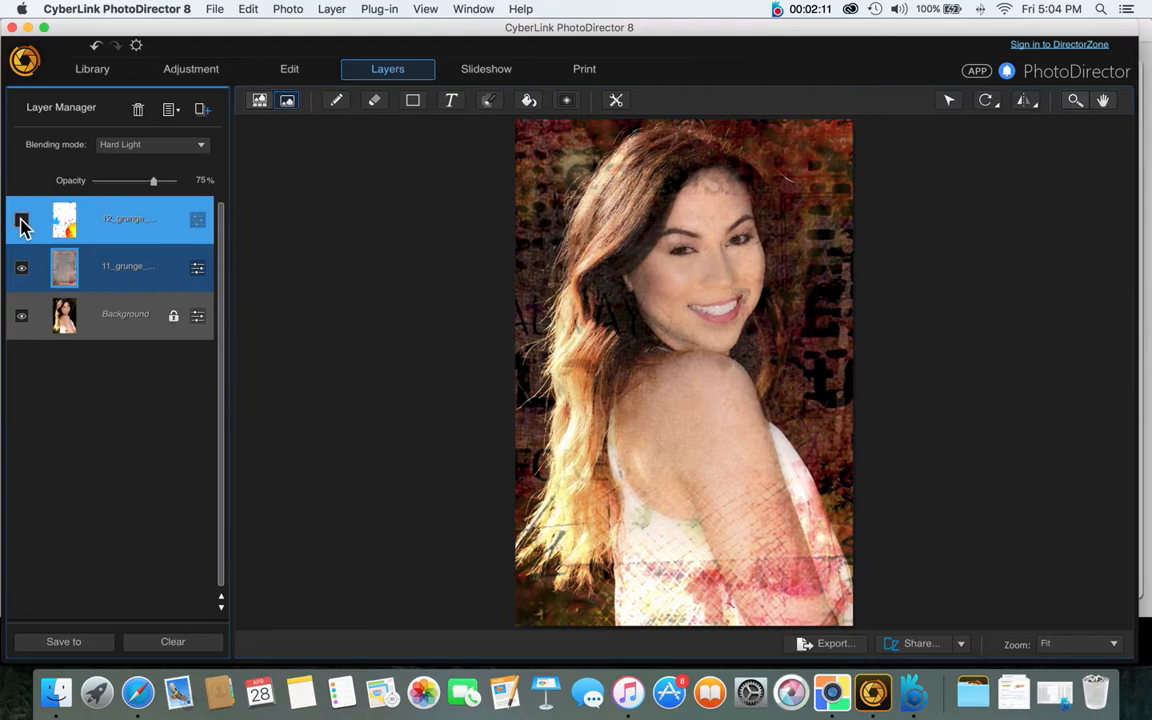
left_click(21, 219)
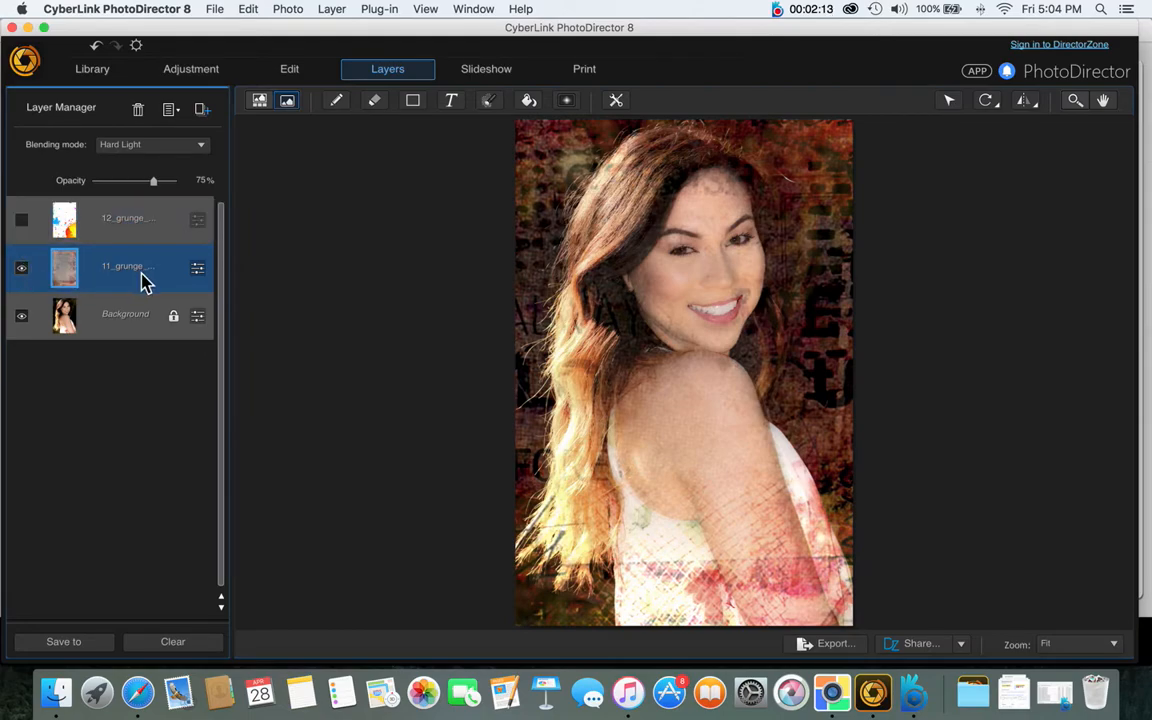
mouse_move(143, 280)
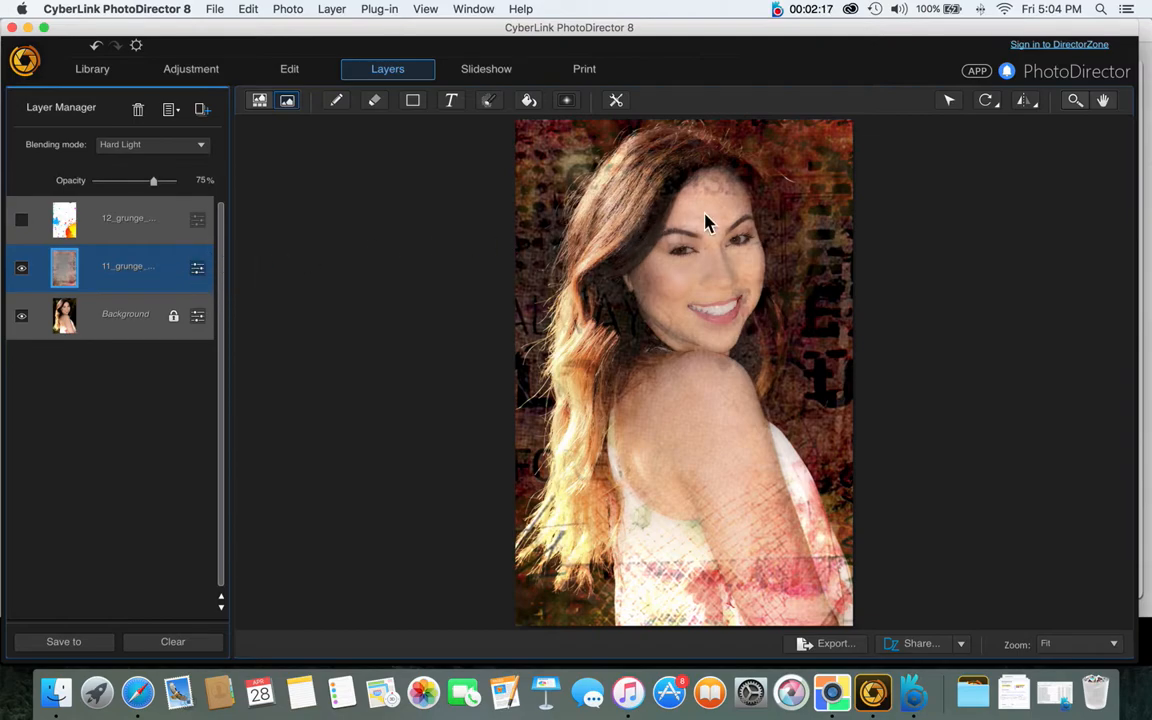
mouse_move(710, 175)
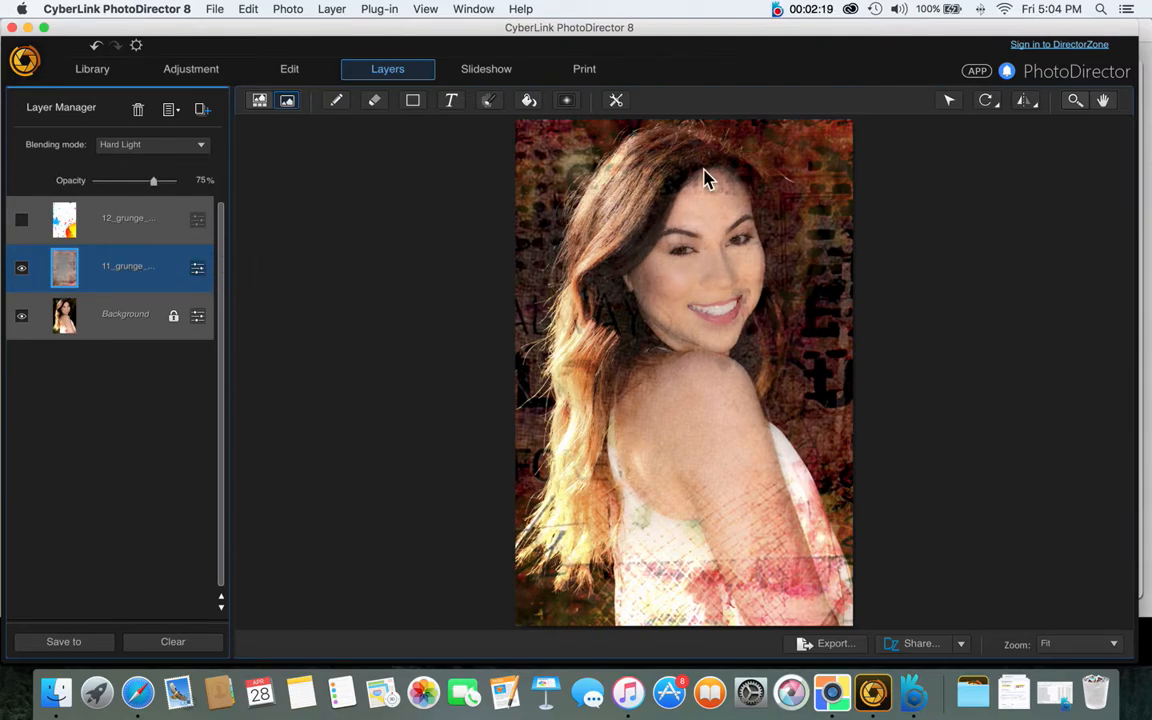
left_click(20, 218)
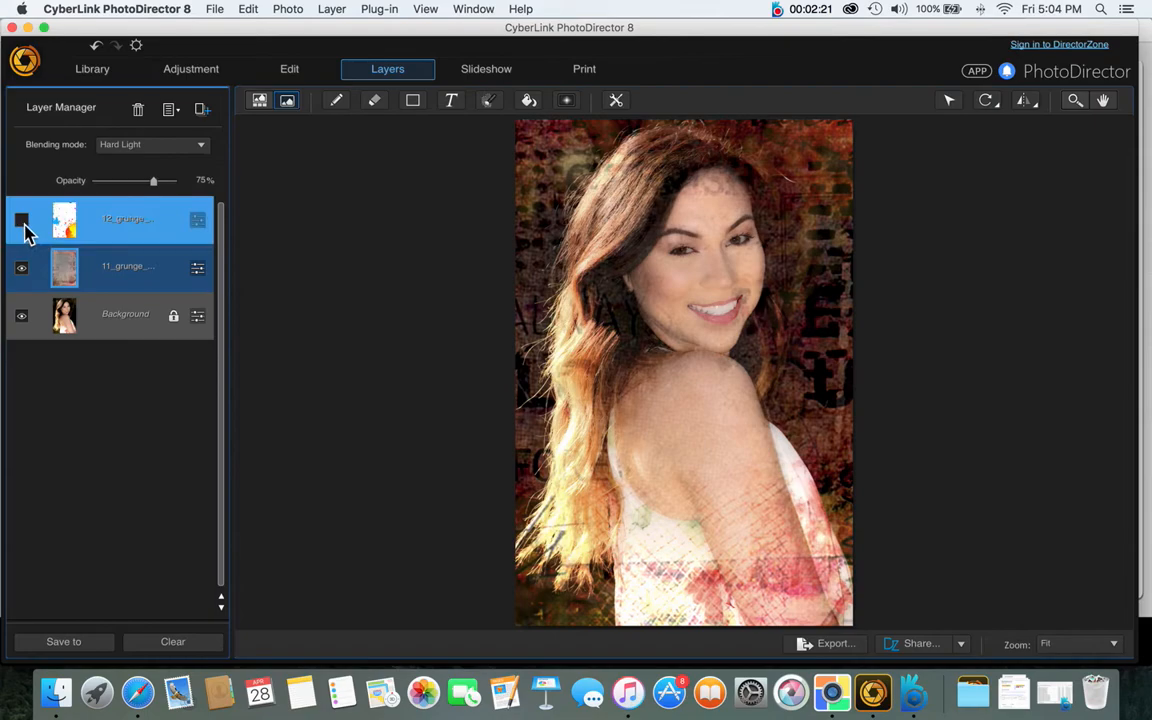
left_click(20, 218)
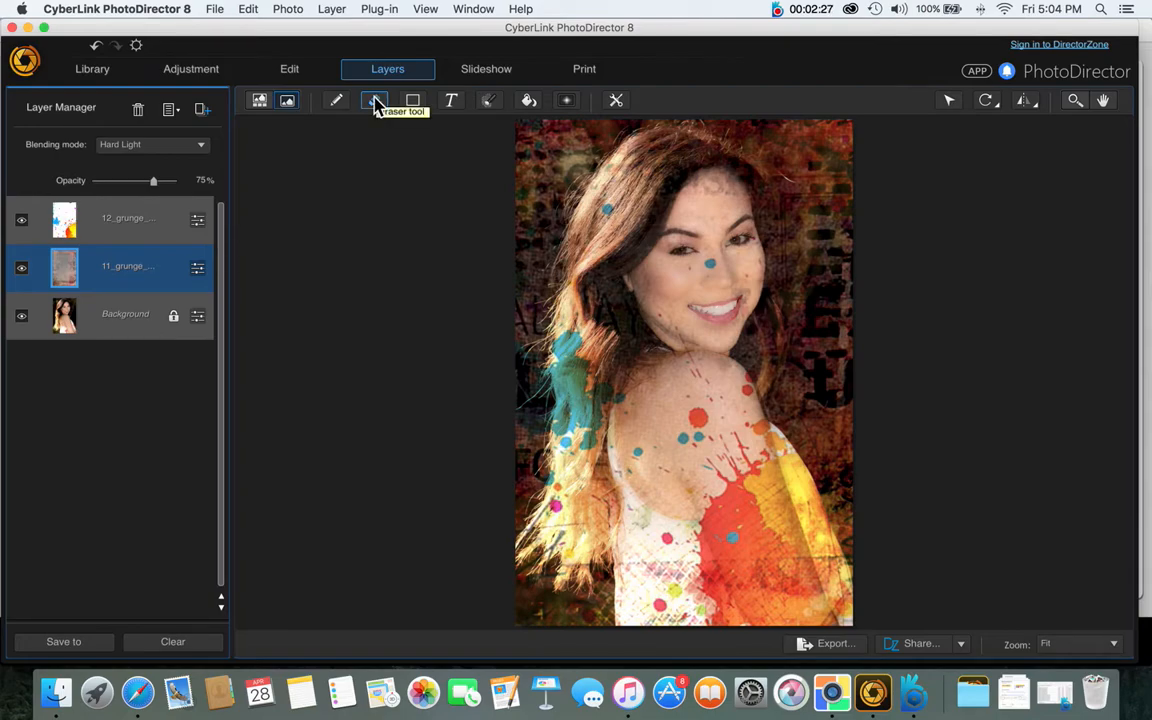
With a 427 px eraser and 12_grunge hidden, erase texture from her face, shoulder and arm
left_click(374, 100)
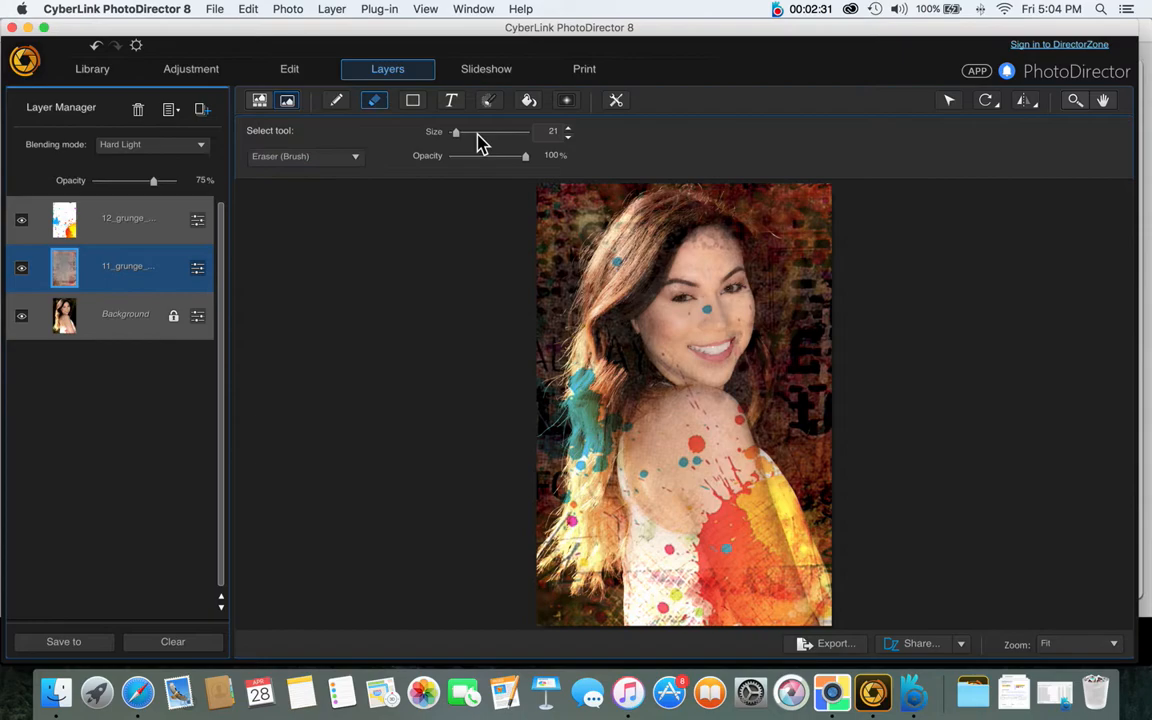
left_click_drag(456, 131, 491, 131)
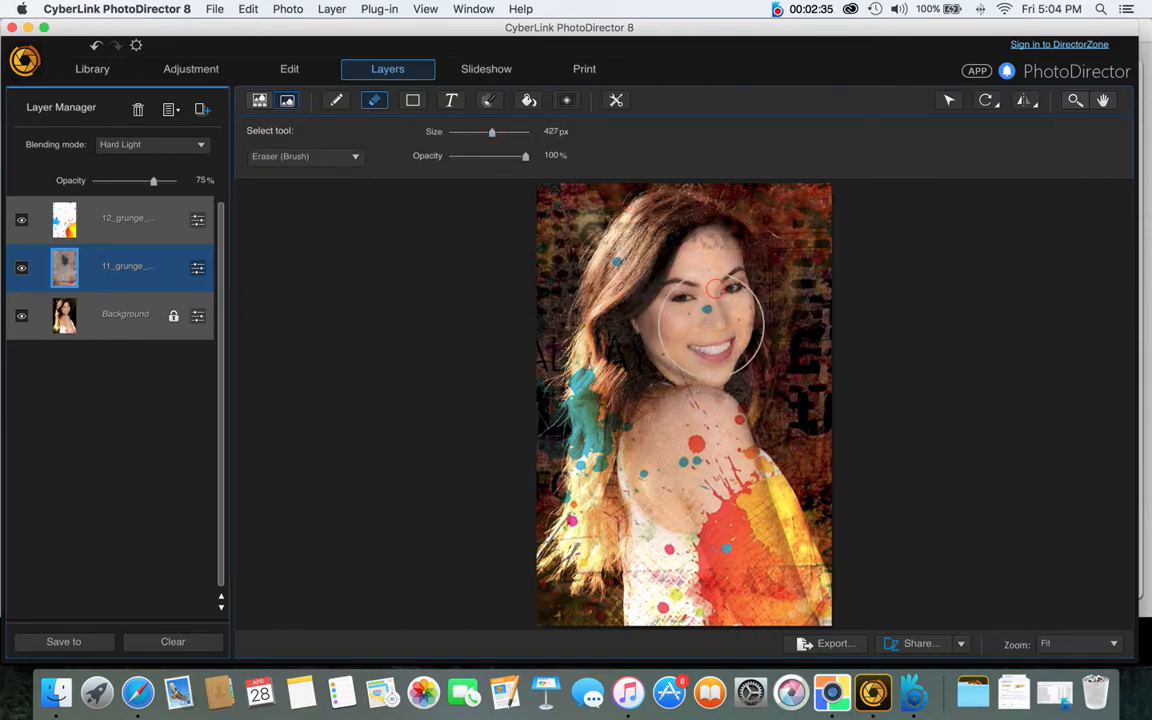
left_click_drag(710, 290, 640, 430)
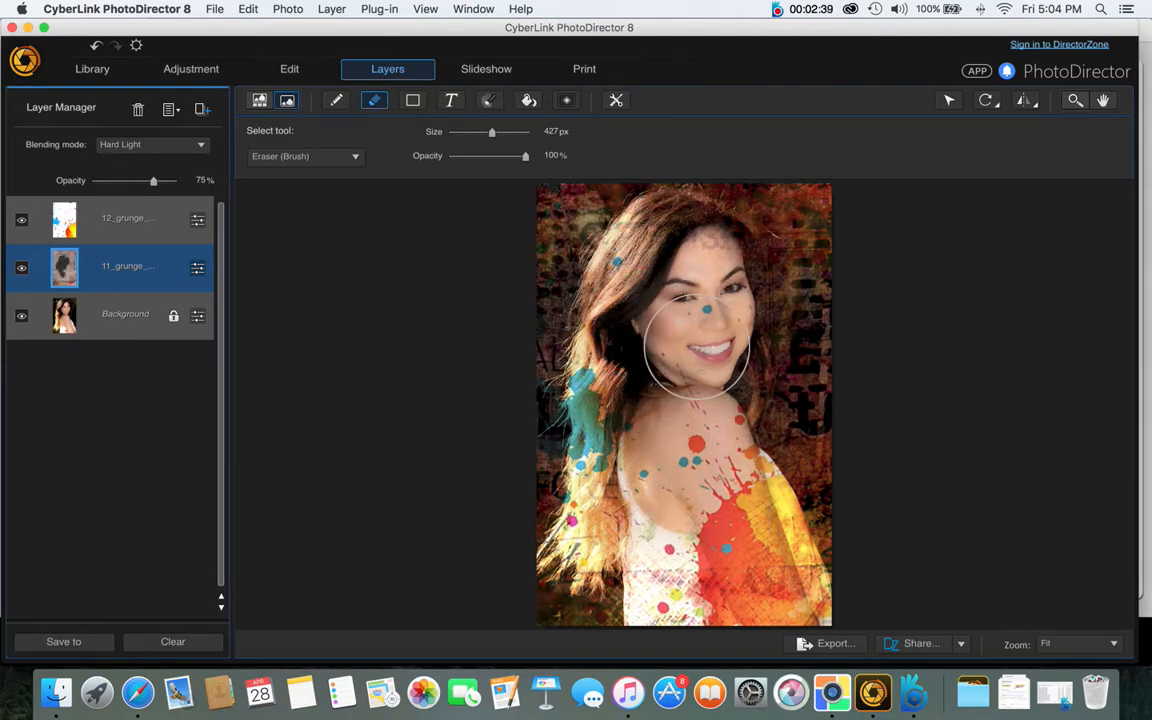
left_click(128, 219)
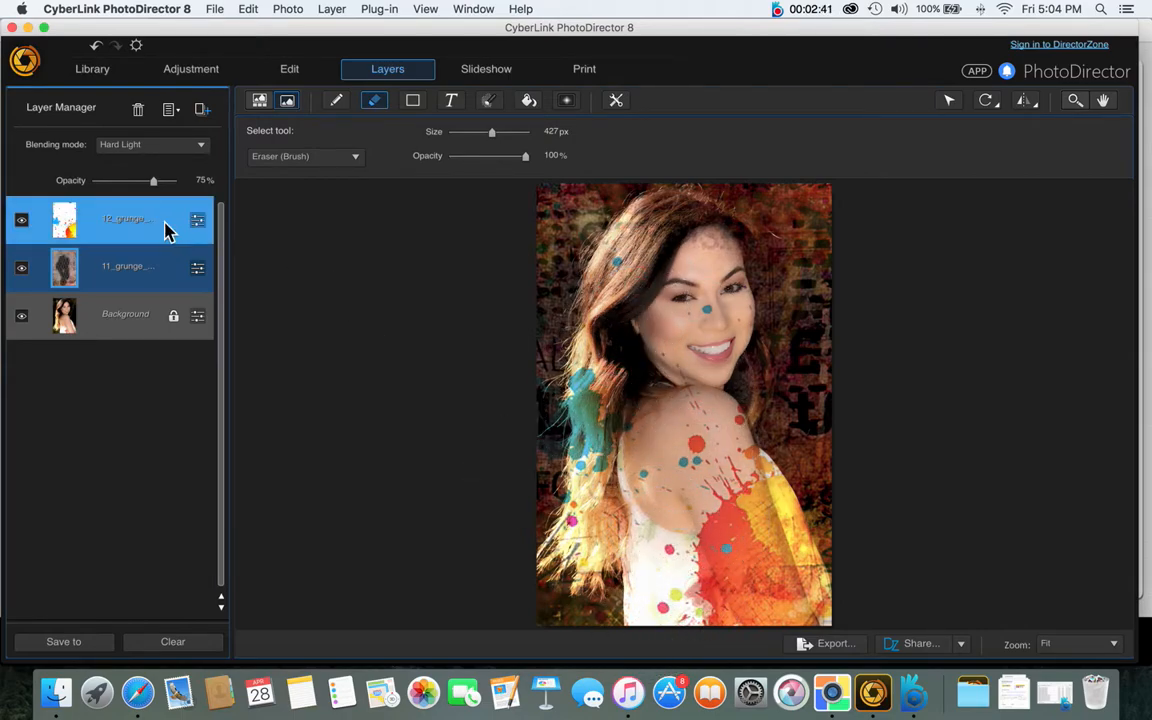
left_click(20, 219)
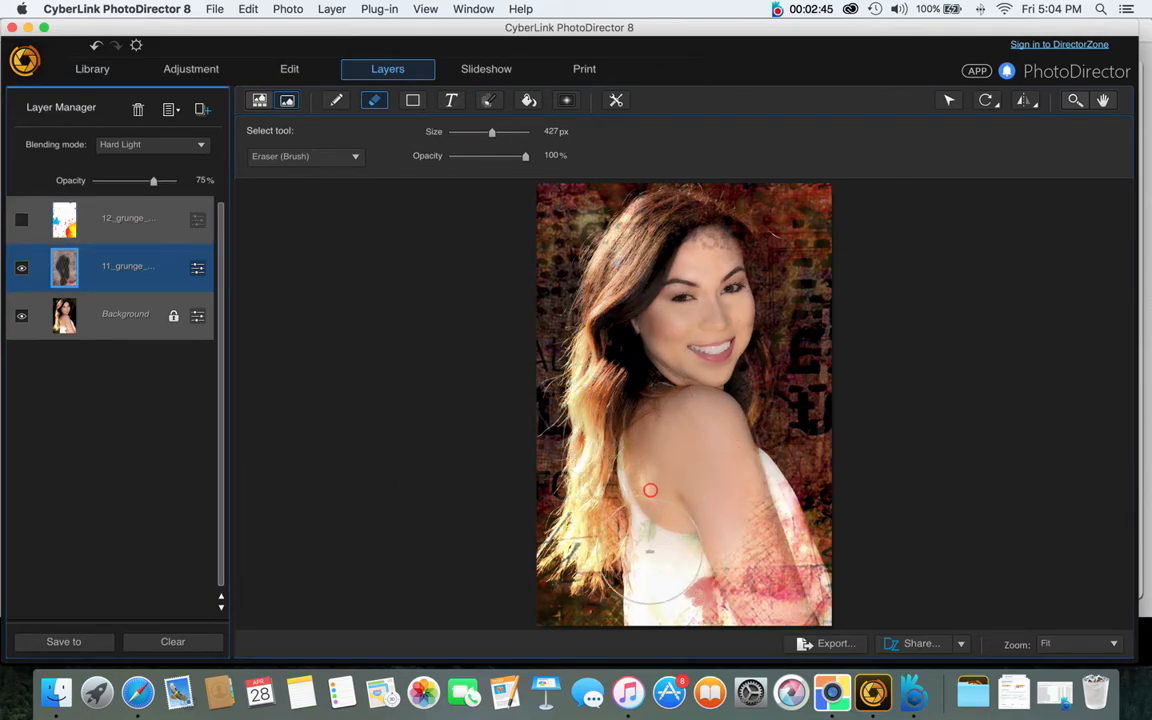
left_click_drag(650, 490, 735, 640)
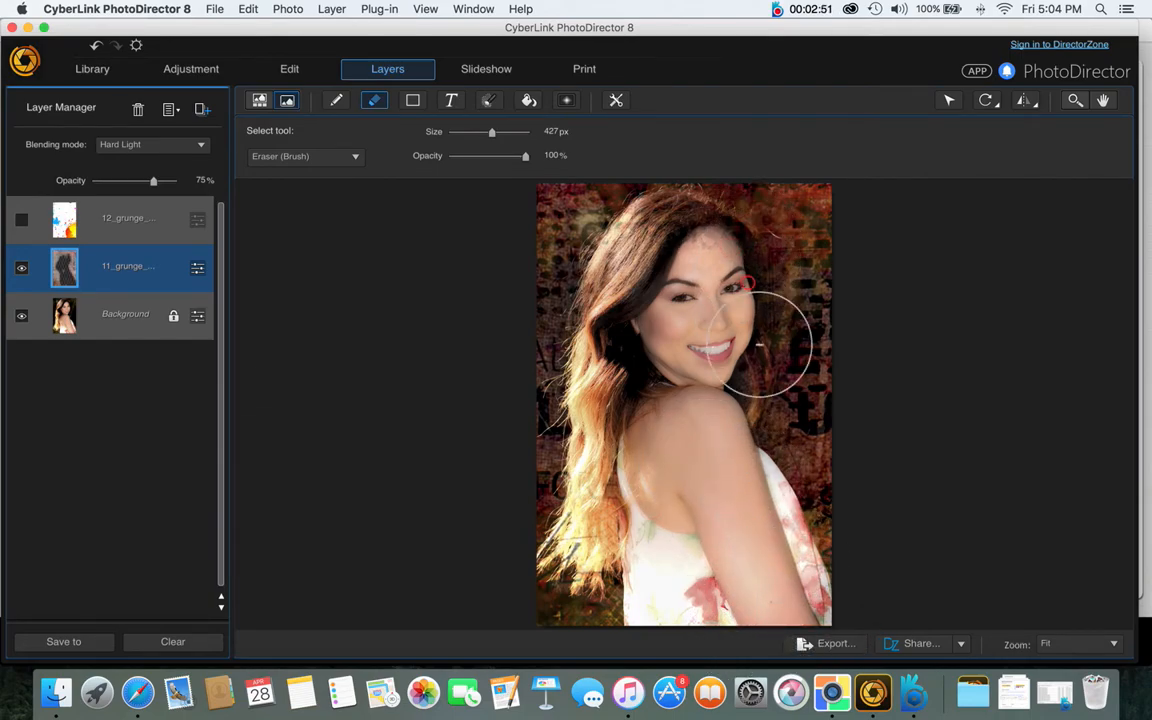
left_click_drag(760, 350, 660, 230)
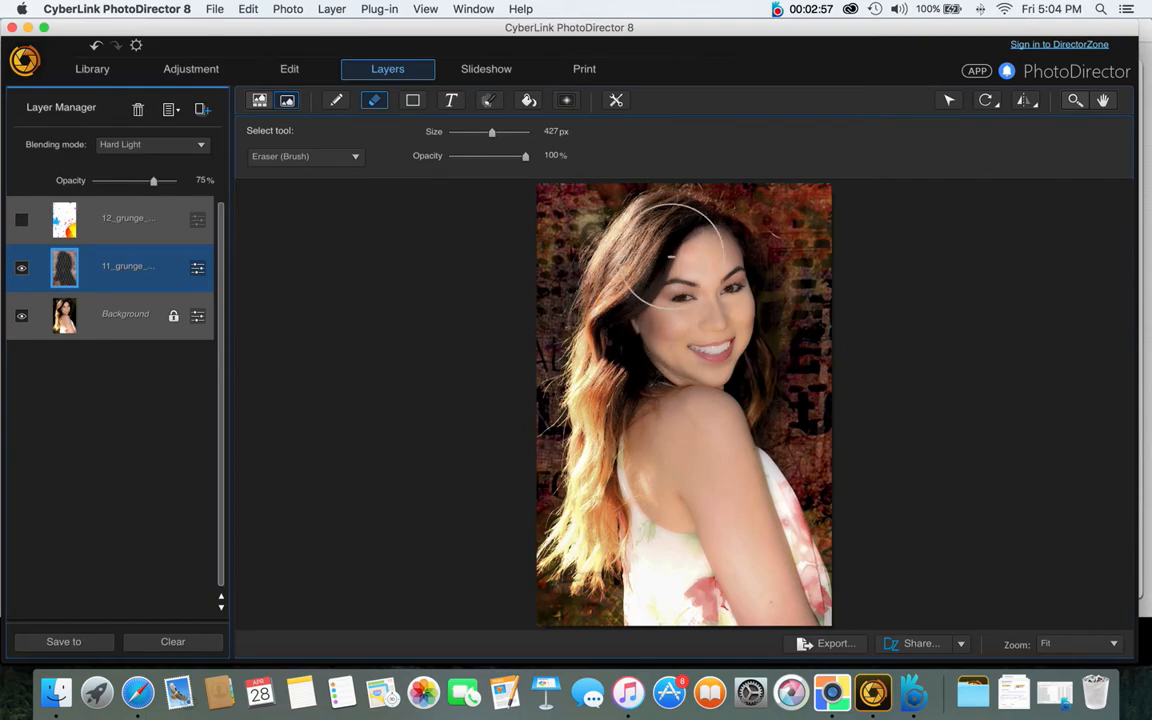
left_click_drag(670, 255, 670, 490)
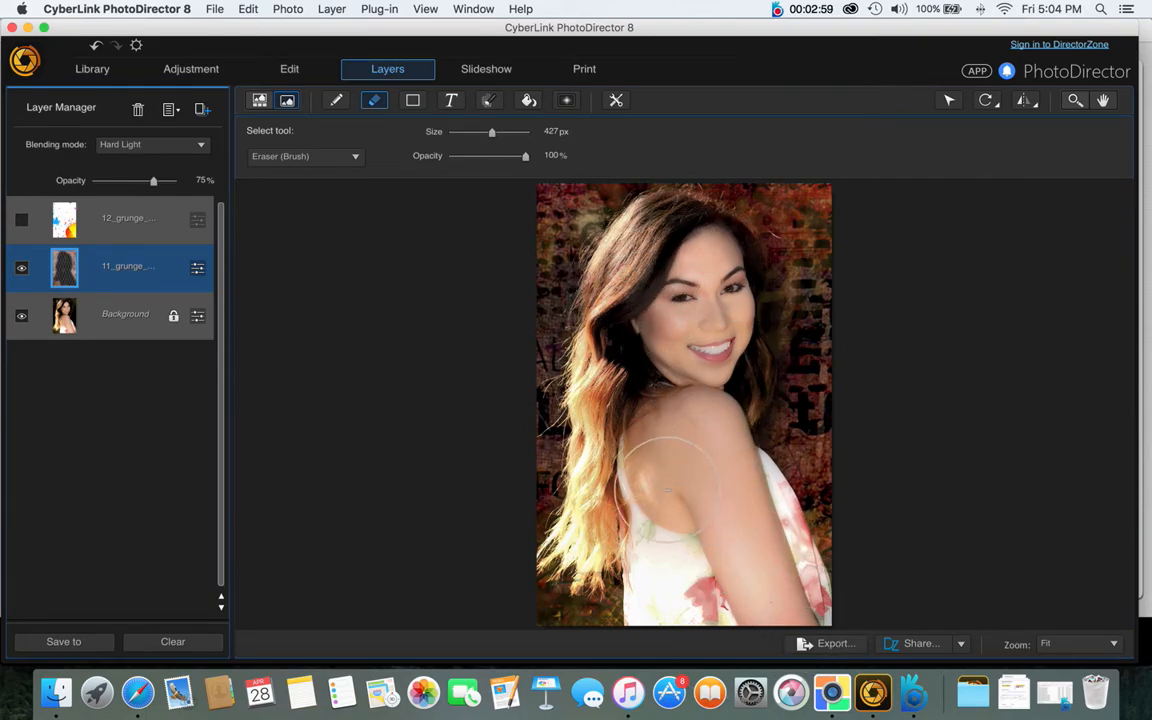
Make the 12_grunge paint-splatter layer visible again and select it
left_click(20, 220)
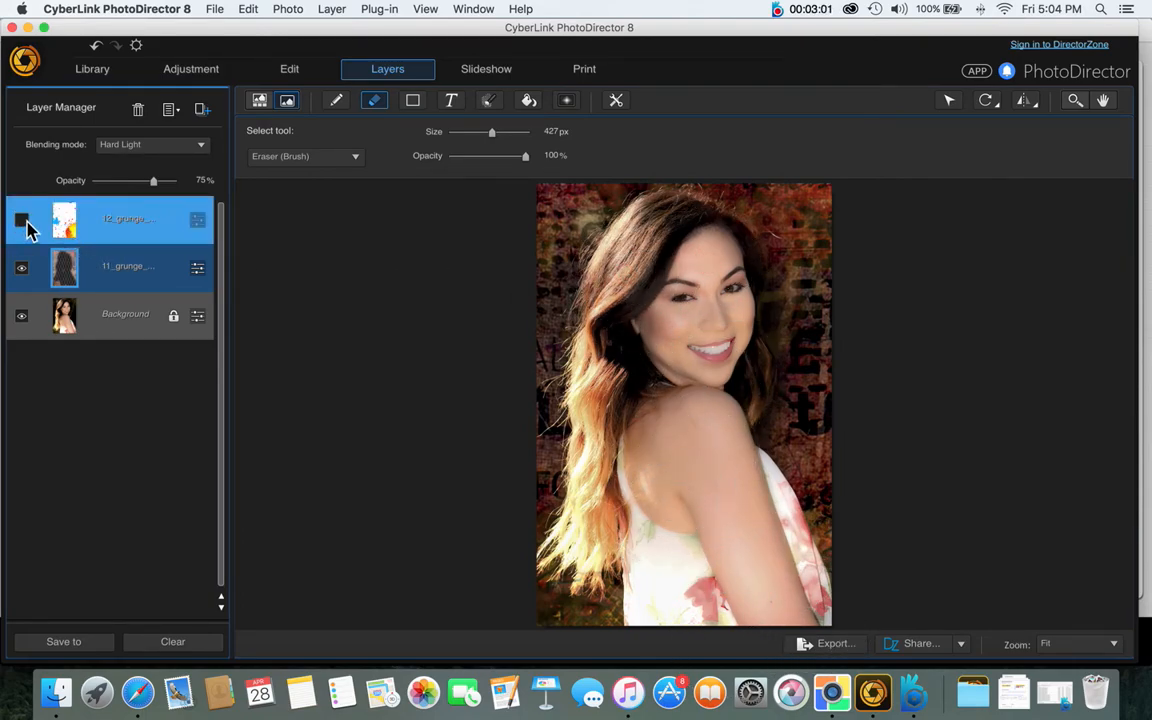
left_click(19, 219)
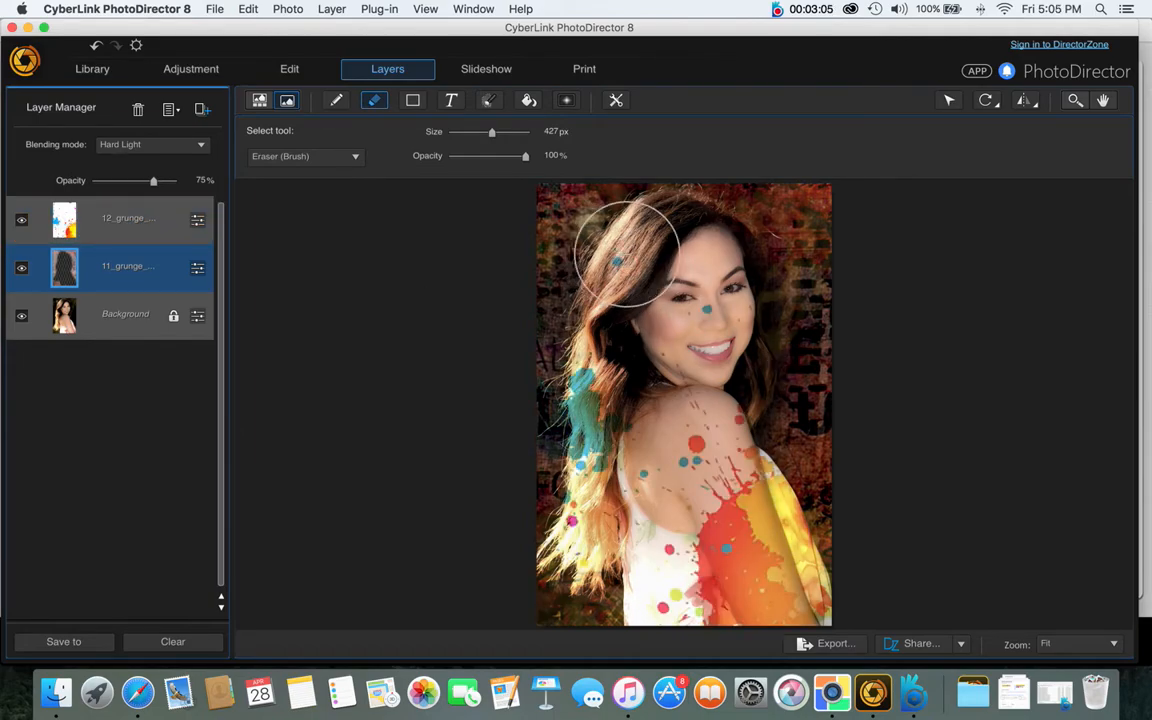
left_click(128, 218)
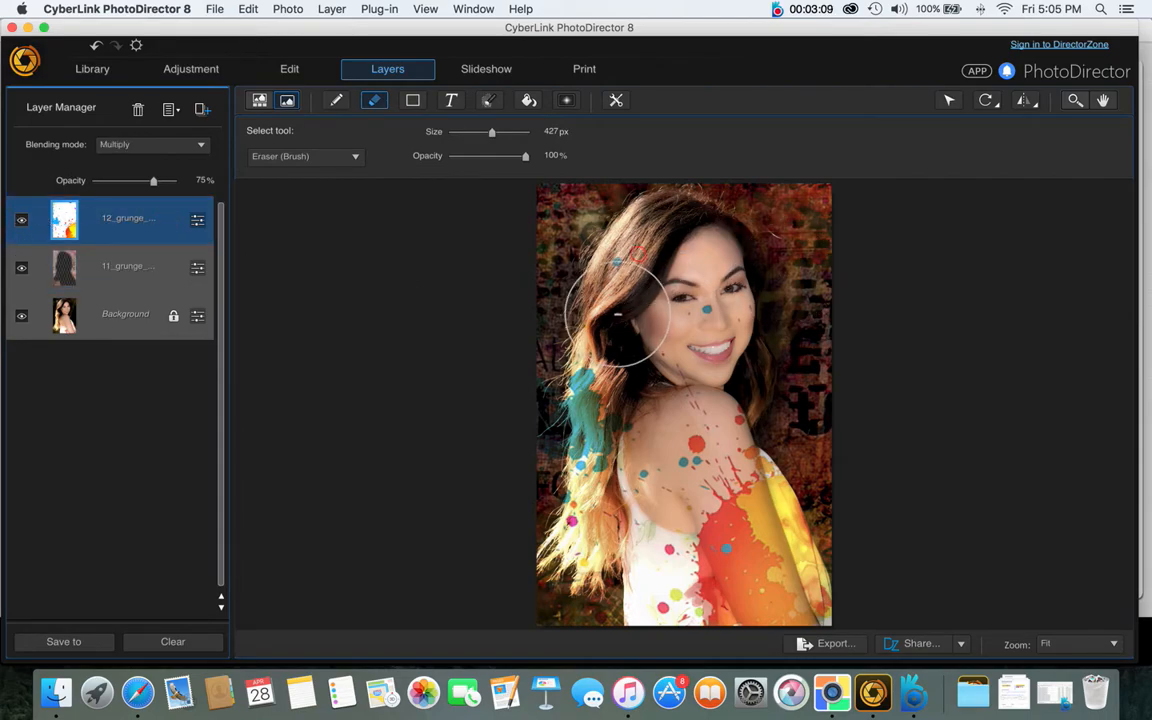
Erase the paint splatters from her hair, shoulder, upper arm and face
left_click_drag(620, 310, 580, 550)
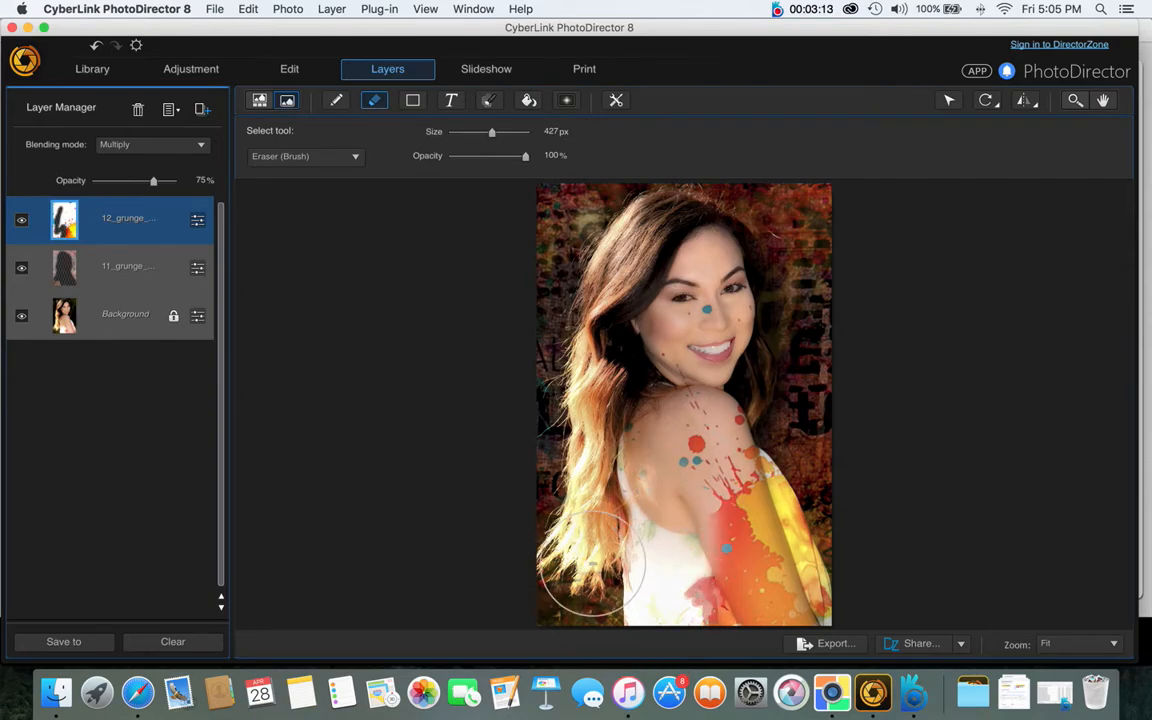
left_click_drag(590, 560, 708, 435)
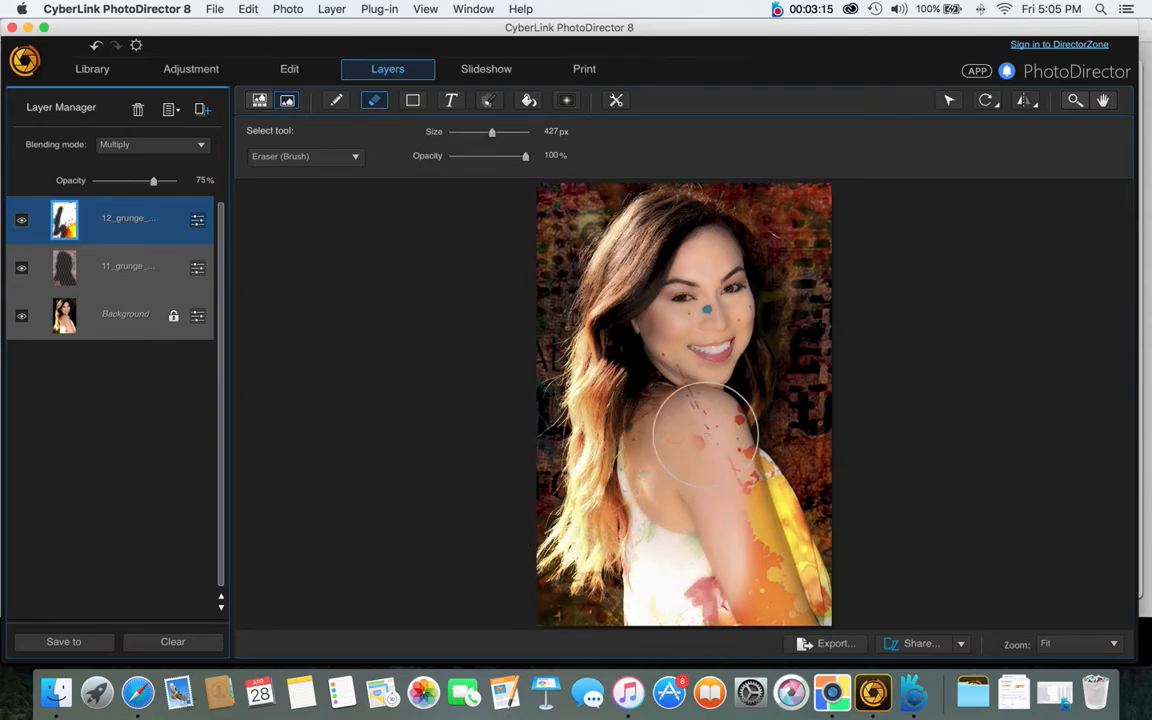
left_click_drag(710, 440, 715, 375)
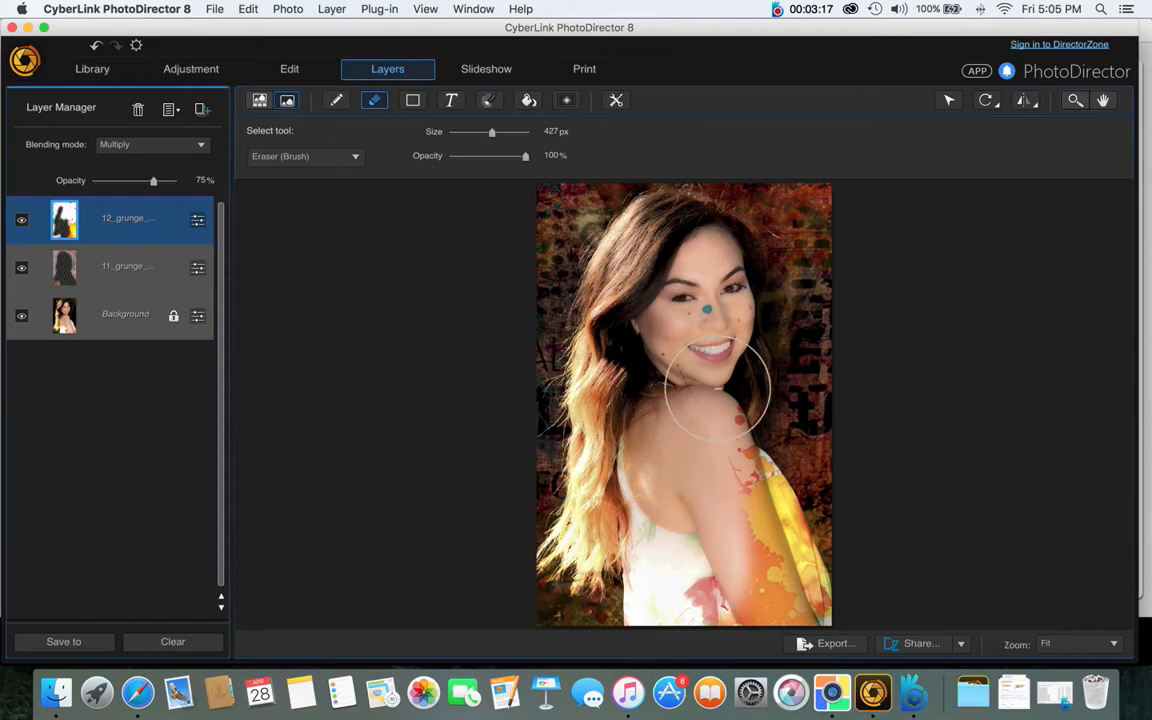
left_click_drag(715, 385, 730, 478)
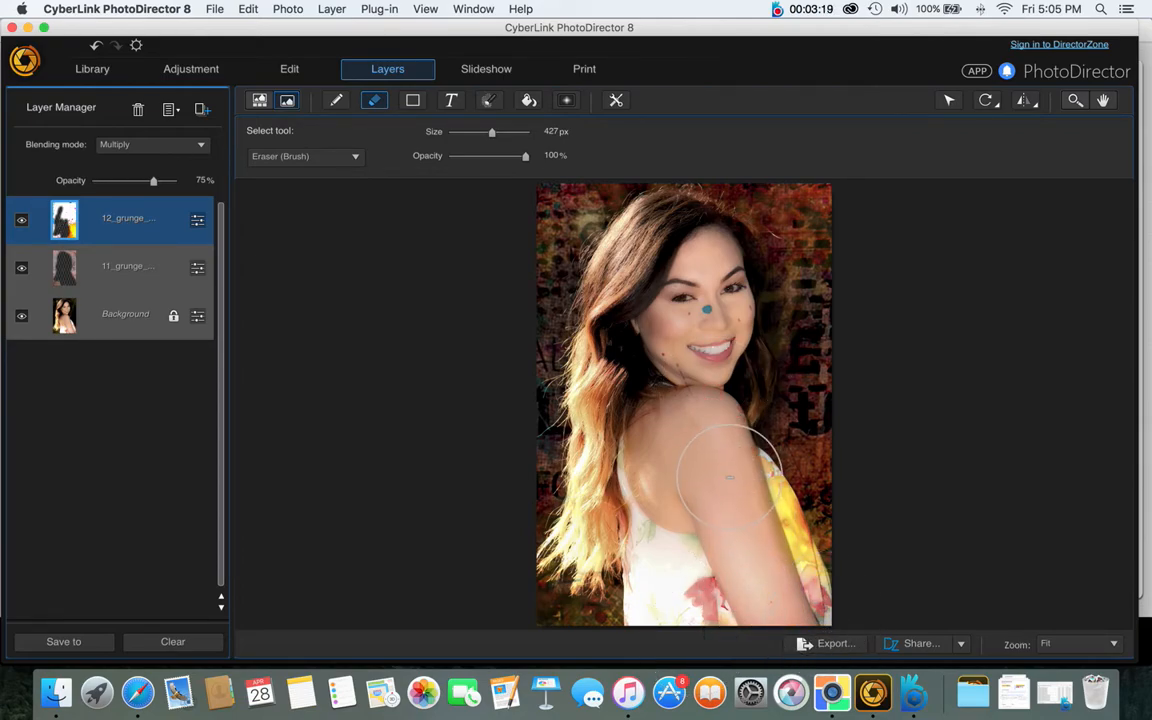
left_click_drag(730, 477, 650, 400)
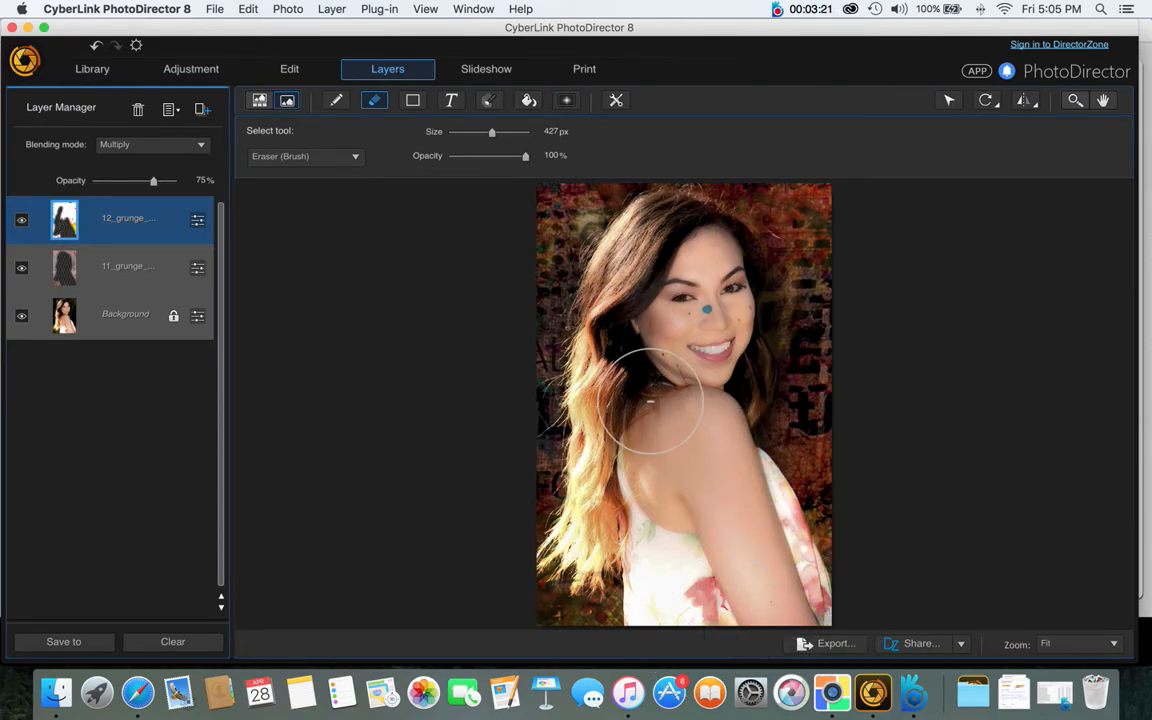
left_click_drag(650, 400, 730, 300)
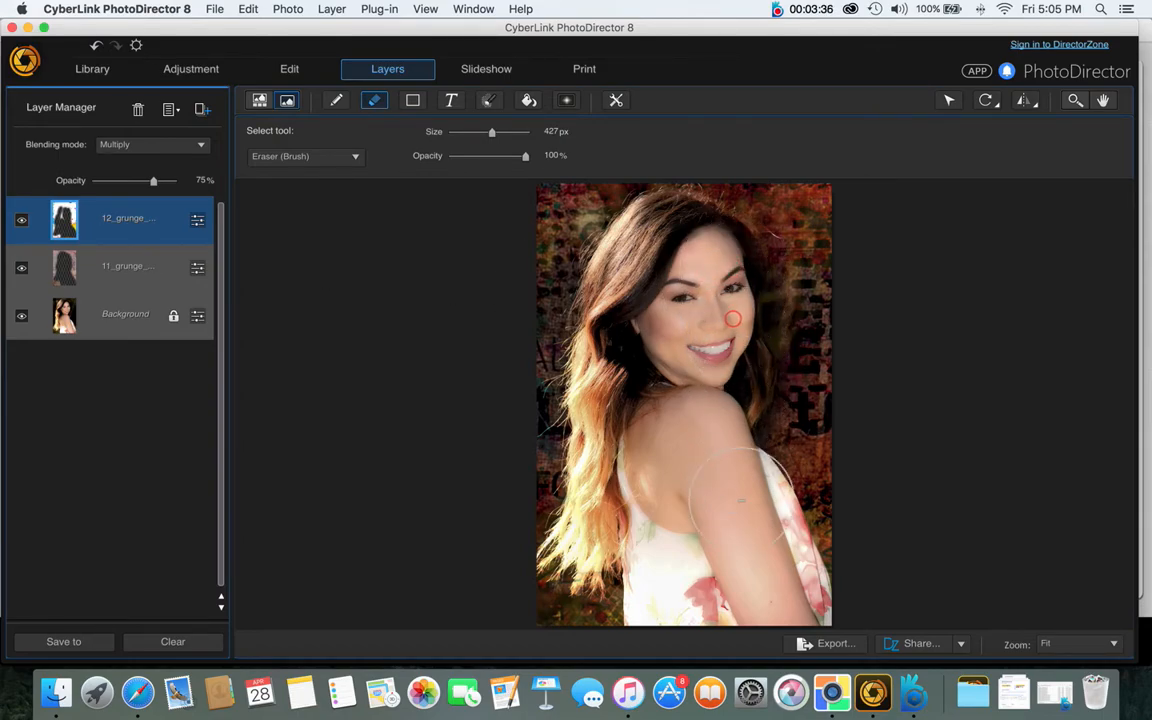
left_click_drag(735, 318, 705, 435)
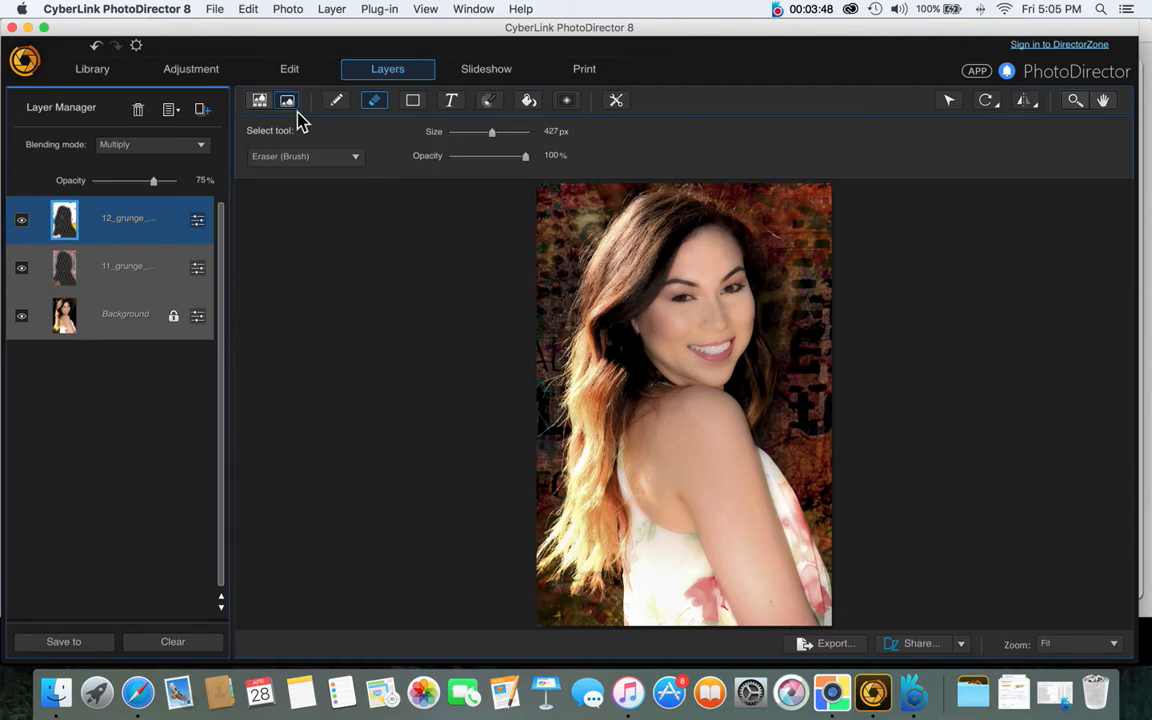
Open the File menu showing Export Selected Photos and Save Selected Photo As
left_click(242, 9)
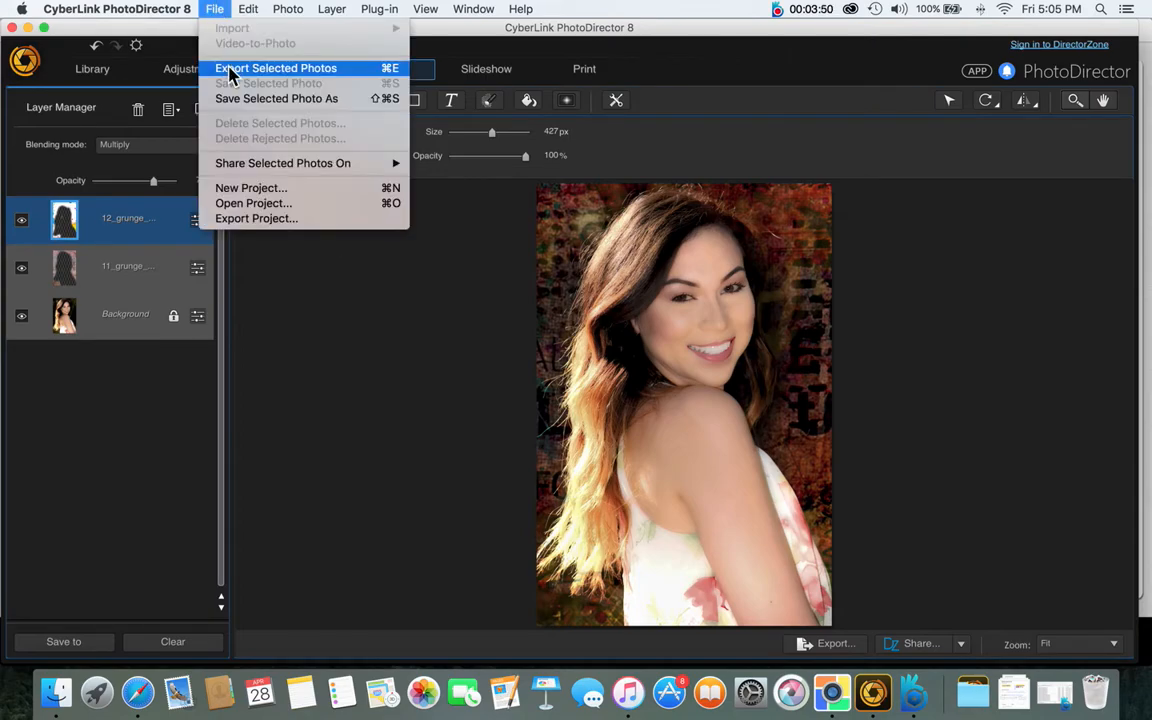
mouse_move(276, 98)
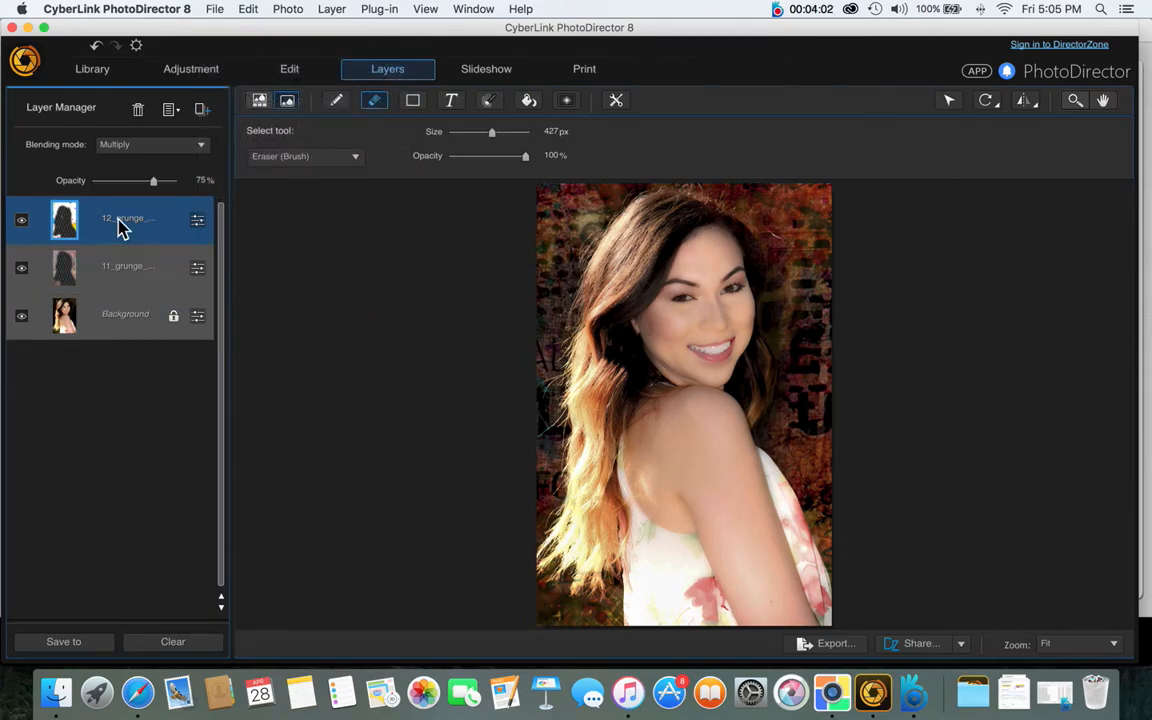
left_click(125, 314)
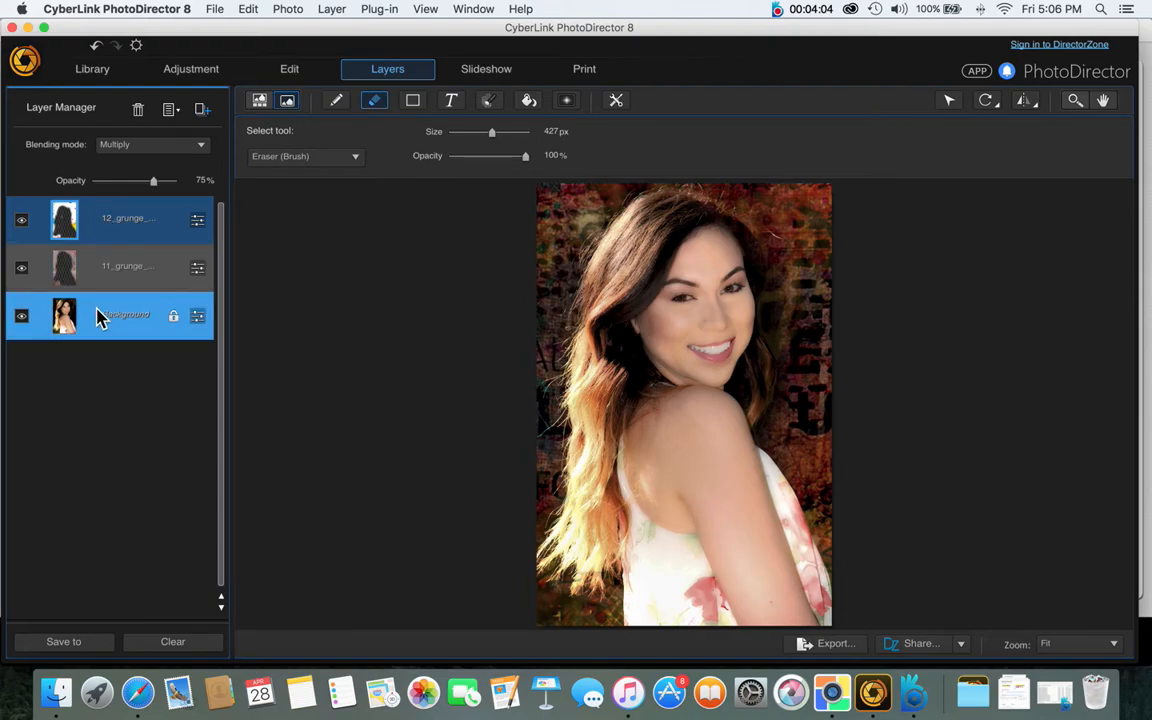
left_click(214, 9)
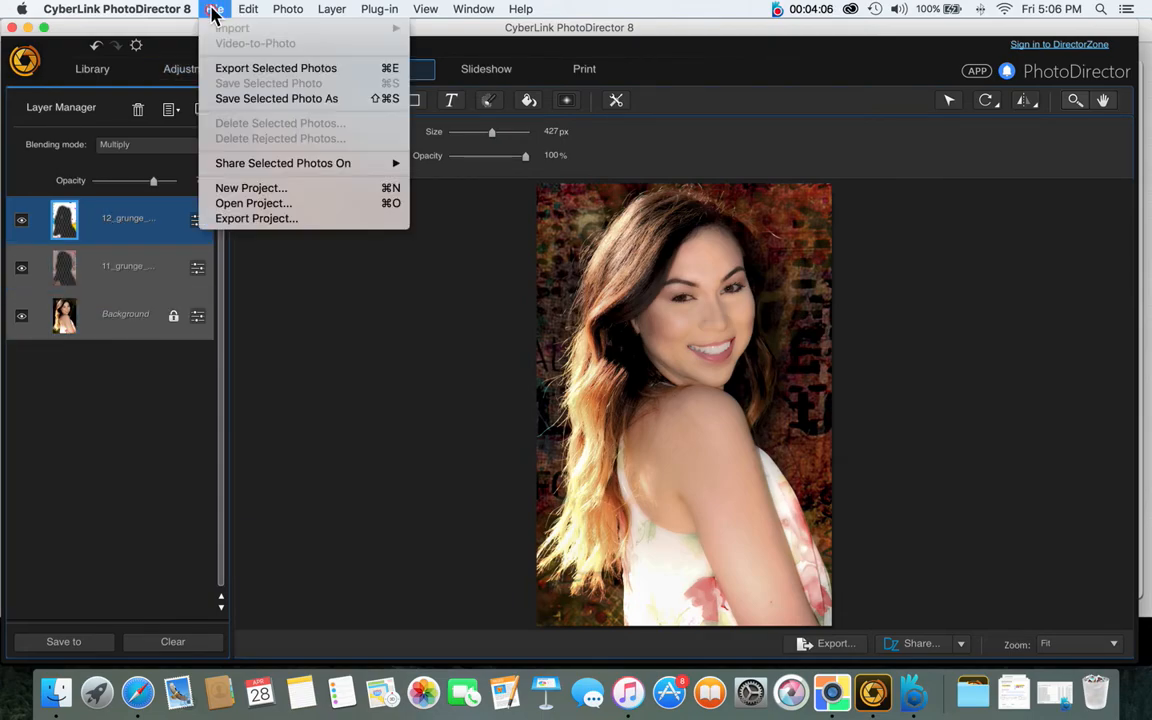